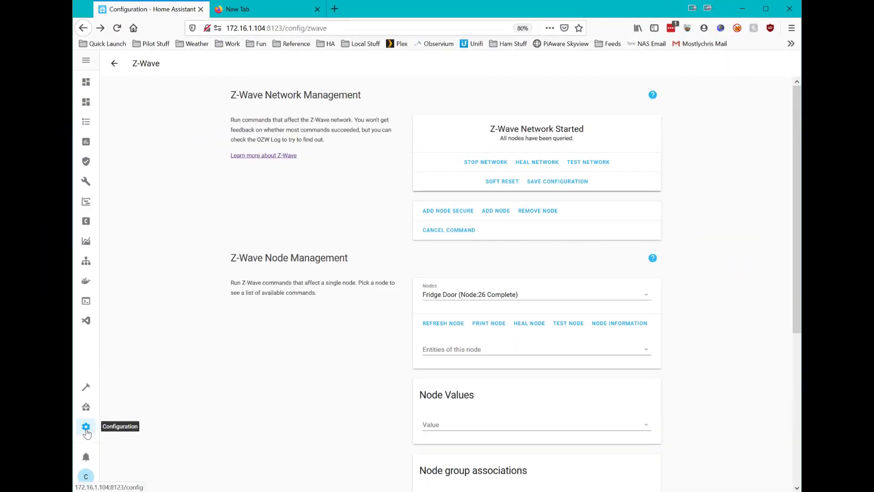
Look up the Fridge Door node on the Z-Wave network management page.
left_click(85, 427)
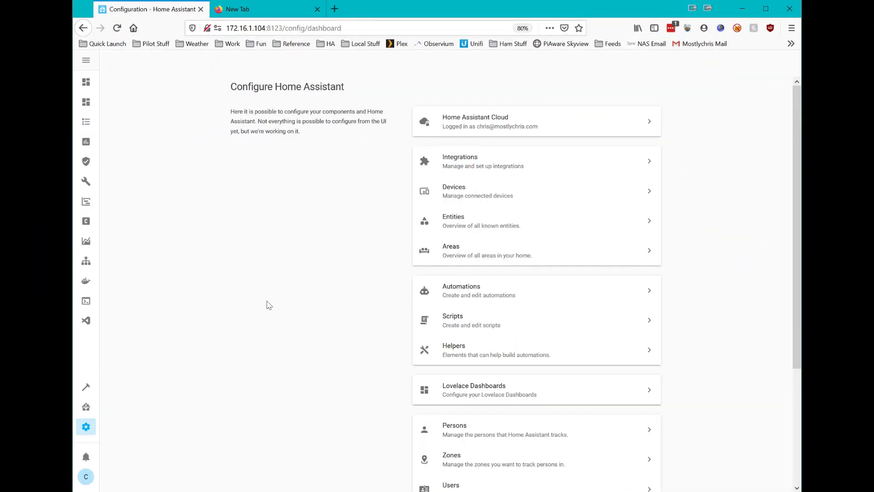
mouse_move(321, 252)
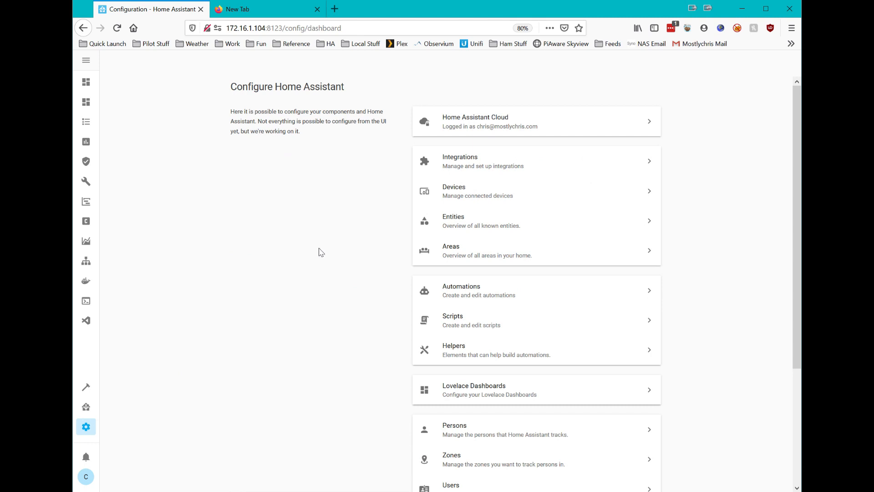
scroll("down", 3)
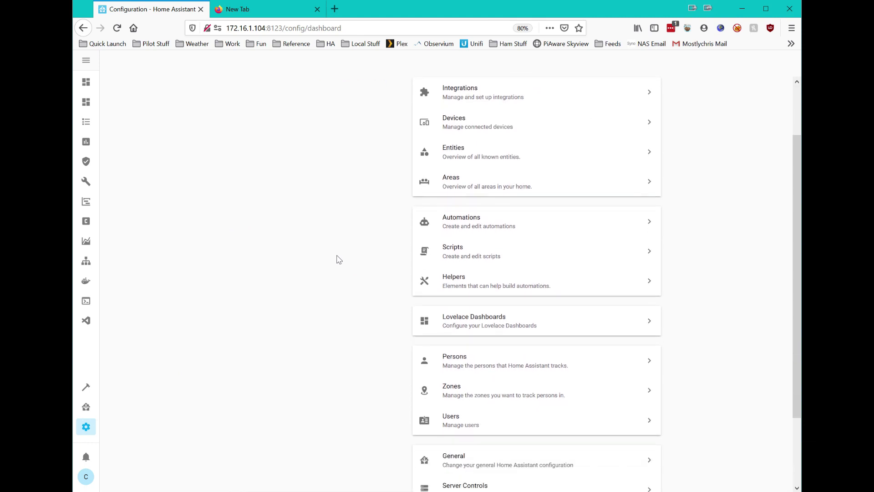
scroll("down", 3)
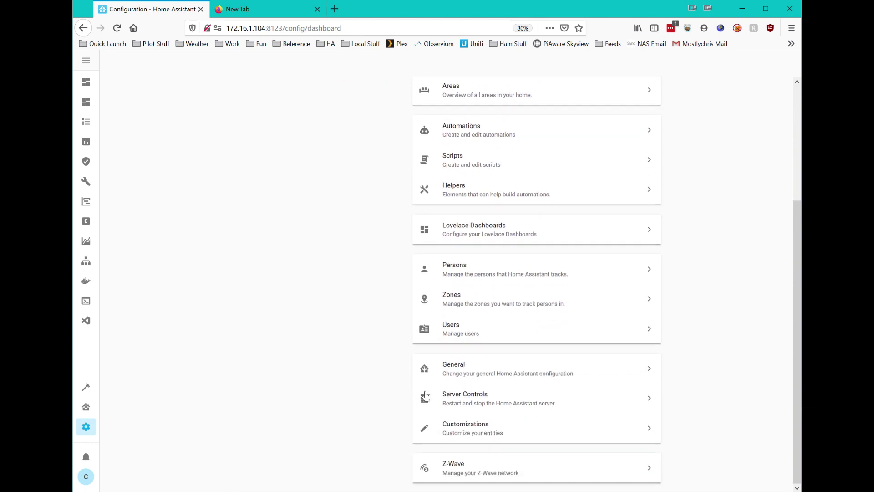
left_click(454, 467)
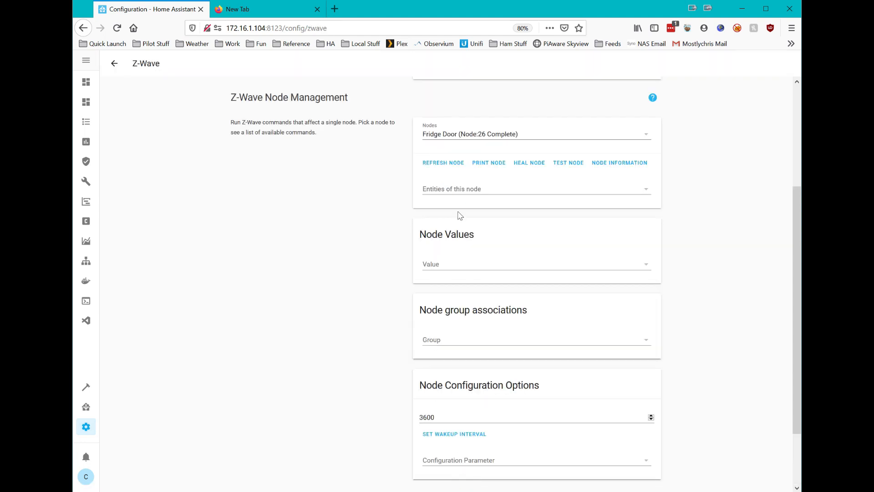
mouse_move(632, 144)
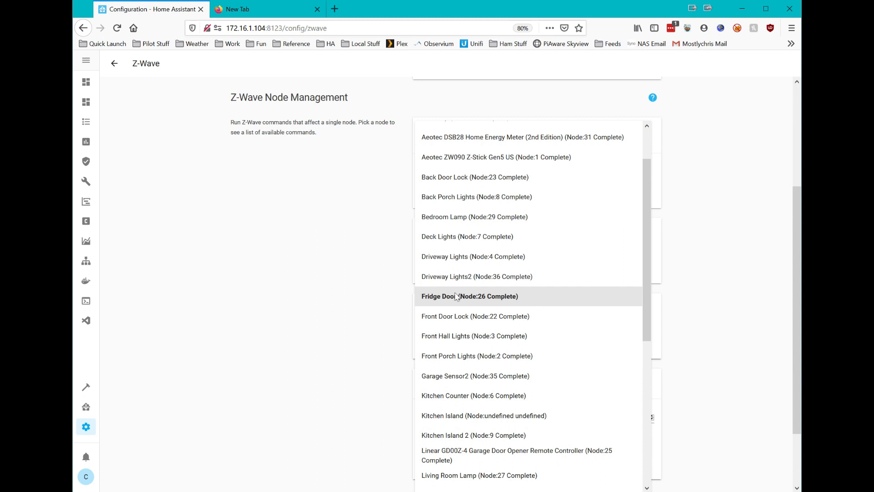
left_click(470, 296)
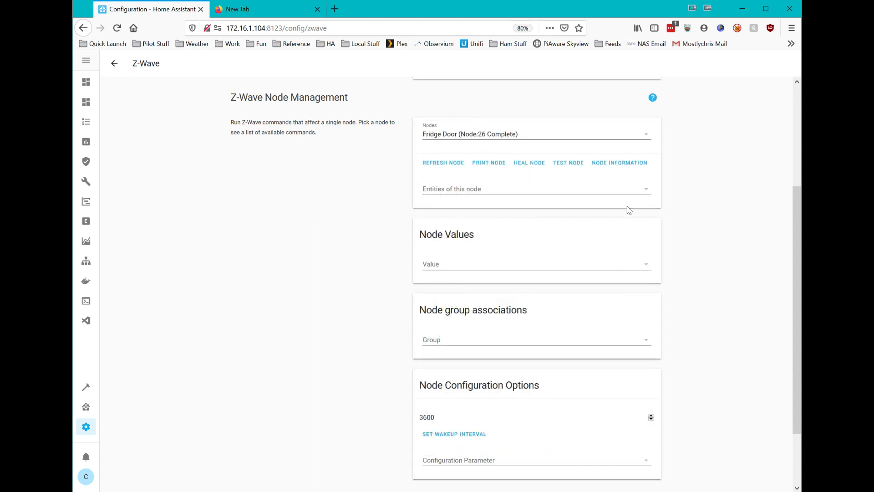
mouse_move(116, 163)
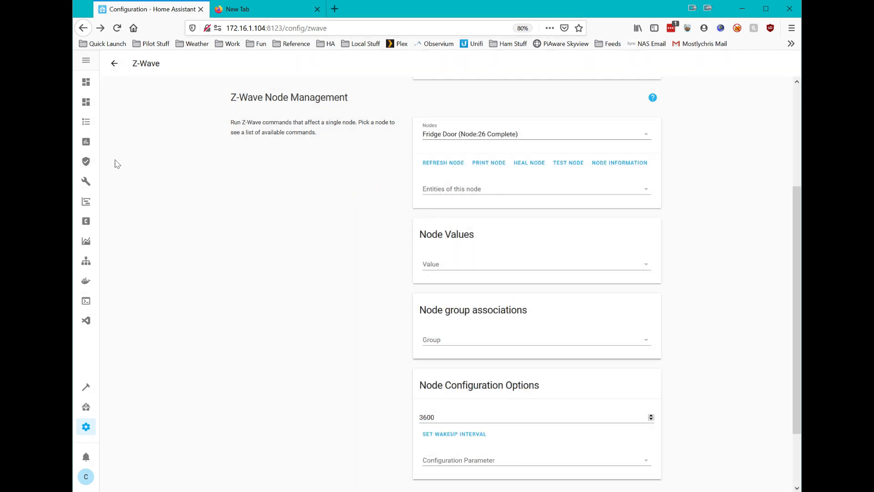
Add a trigger-state node to Flow 1 and name it Fridge Door Open.
left_click(86, 261)
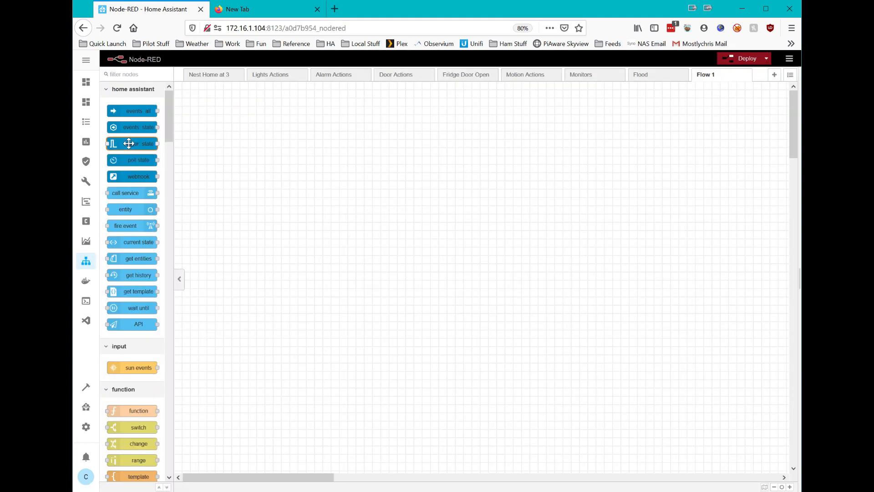
left_click_drag(132, 143, 251, 185)
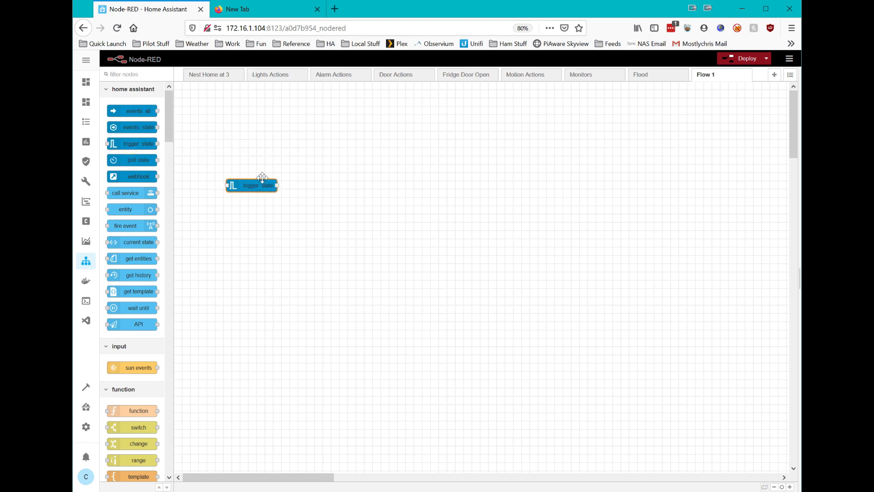
left_click_drag(251, 185, 266, 157)
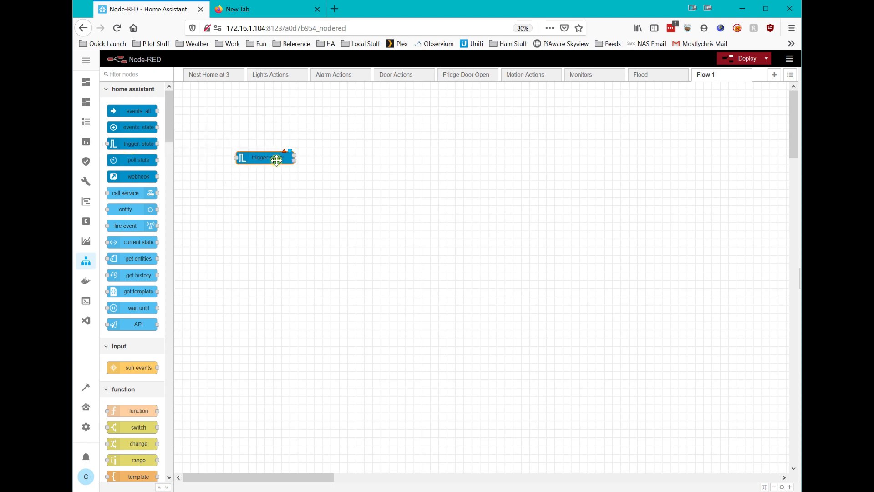
double_click(265, 157)
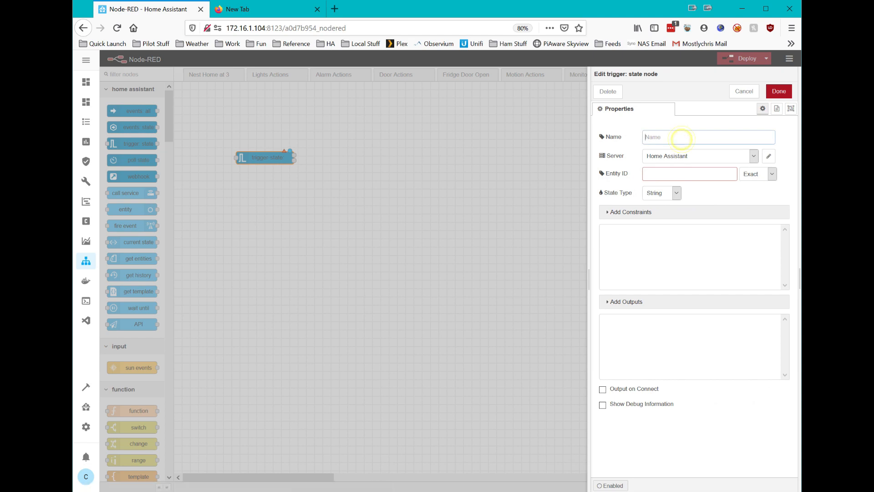
type("Fridge Door Open")
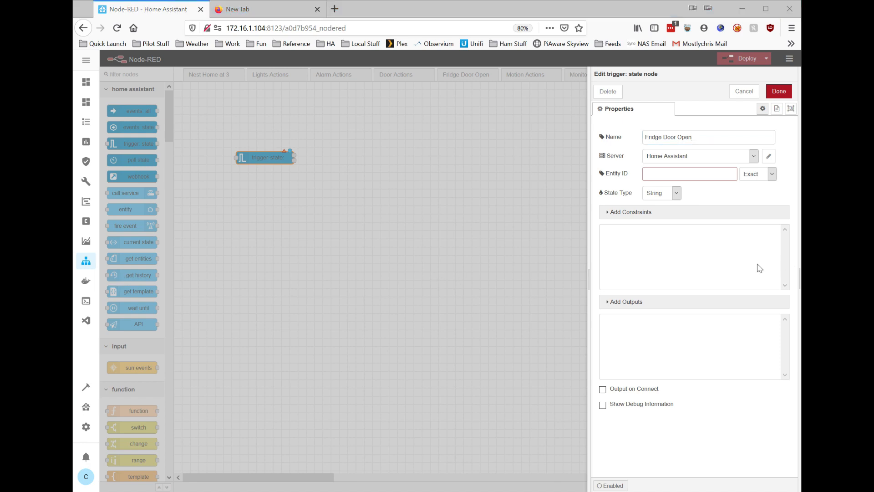
Watch the Ingersoll Rand door binary_sensor, with a constraint that its state is on.
type("b")
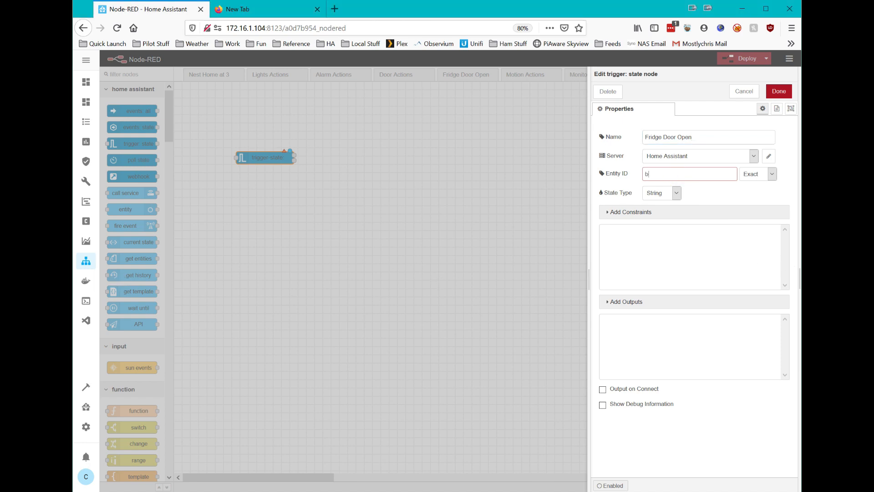
type("inary_sensor.in")
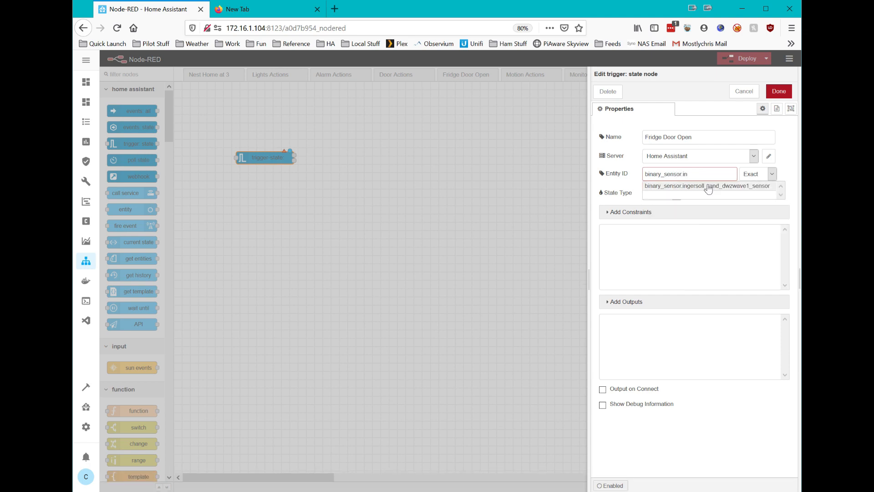
left_click(707, 186)
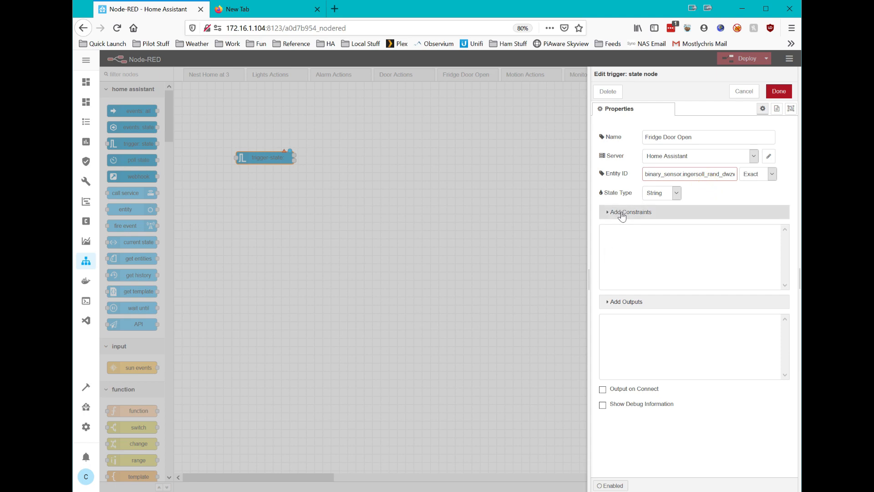
left_click(628, 212)
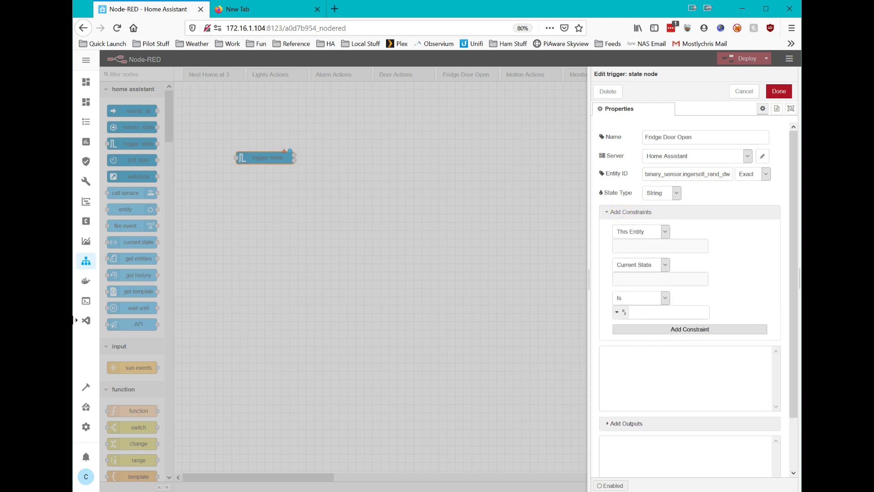
mouse_move(643, 309)
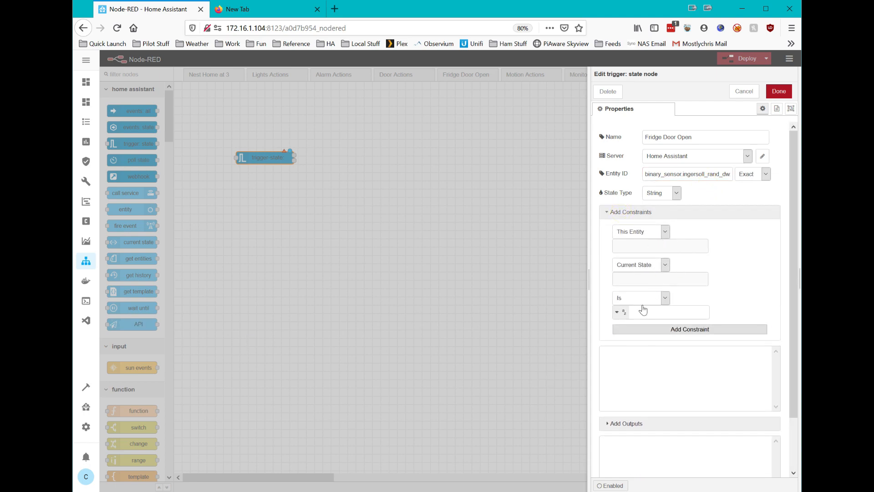
left_click(666, 312)
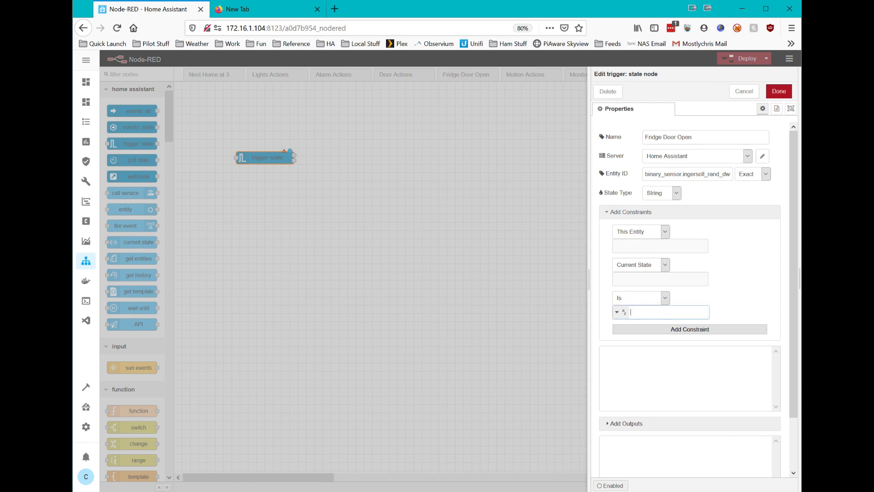
type("on")
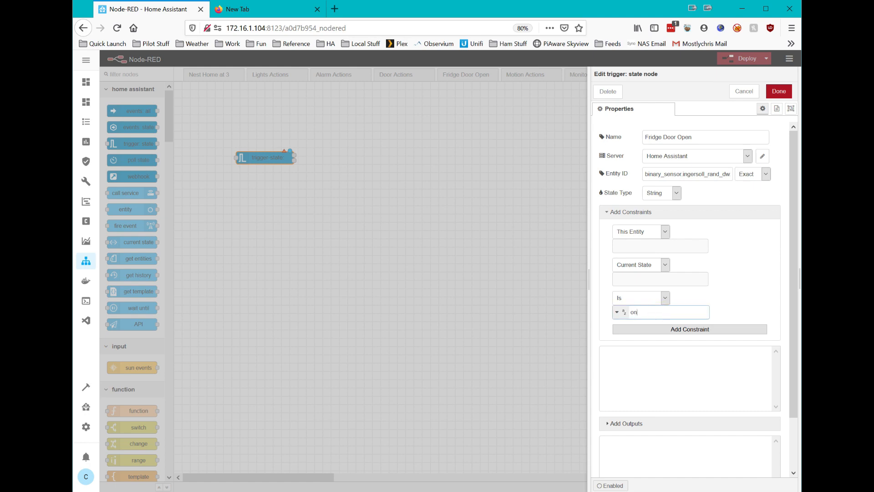
left_click(689, 330)
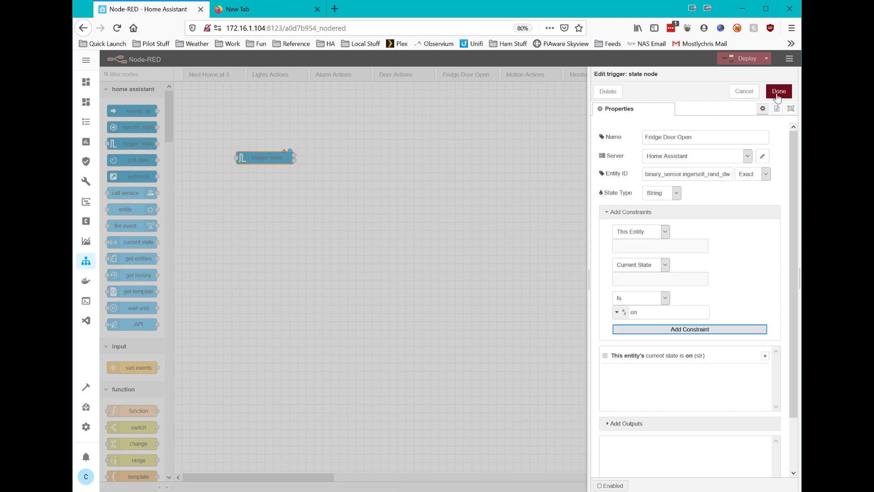
left_click(778, 91)
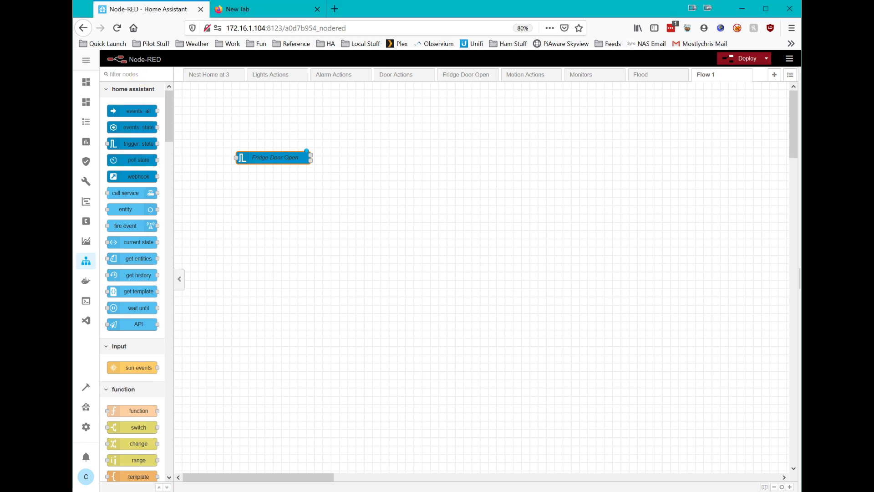
Add a 2 Minute Timer stop-timer node and wire Fridge Door Open into it.
type("timer")
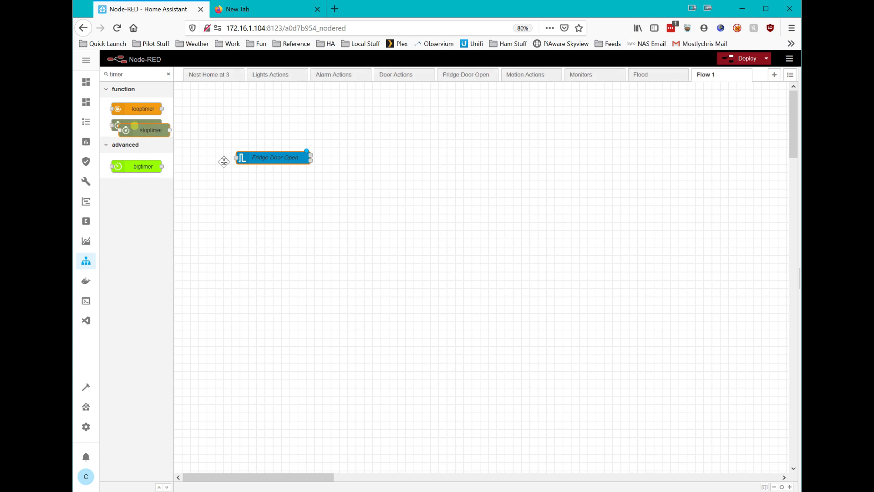
left_click_drag(142, 130, 375, 158)
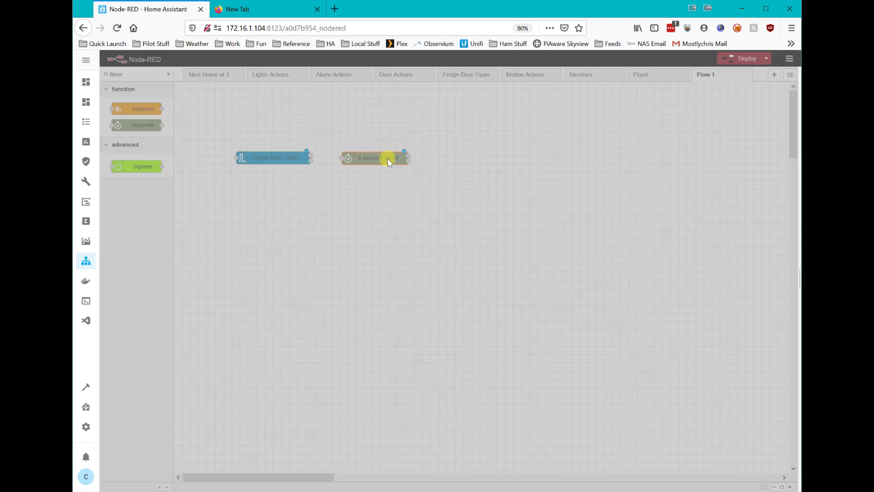
double_click(376, 158)
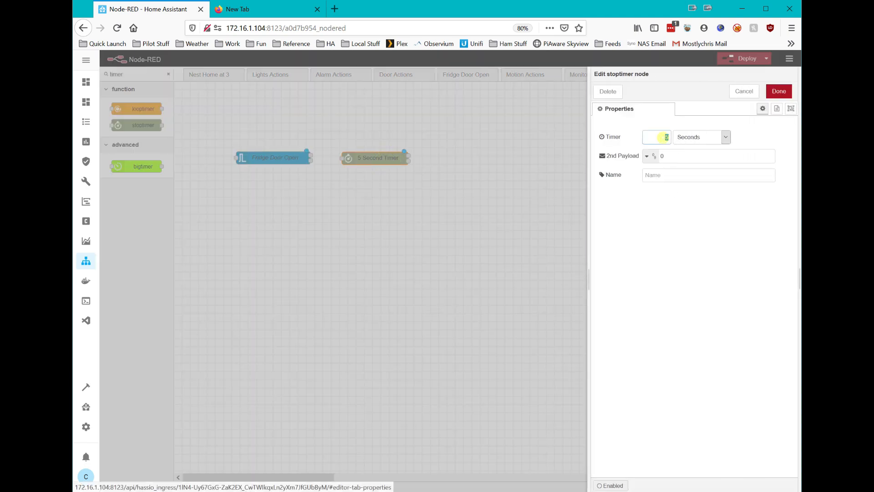
left_click(725, 137)
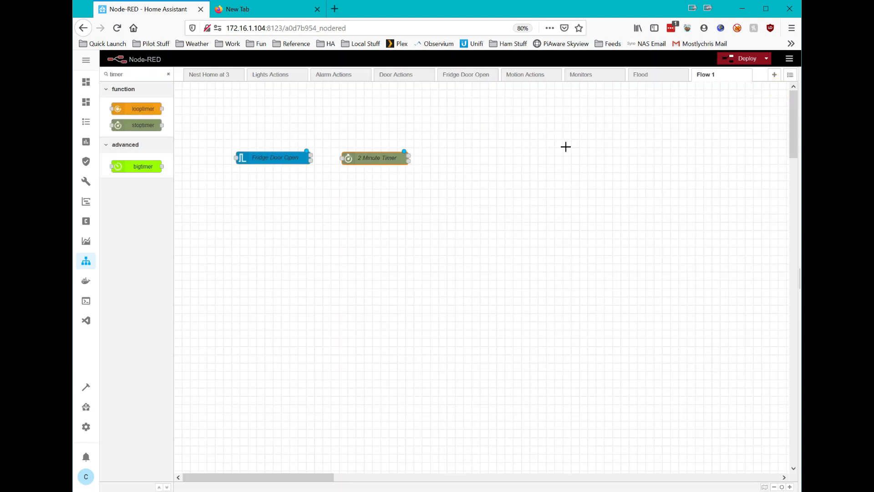
left_click_drag(377, 158, 391, 152)
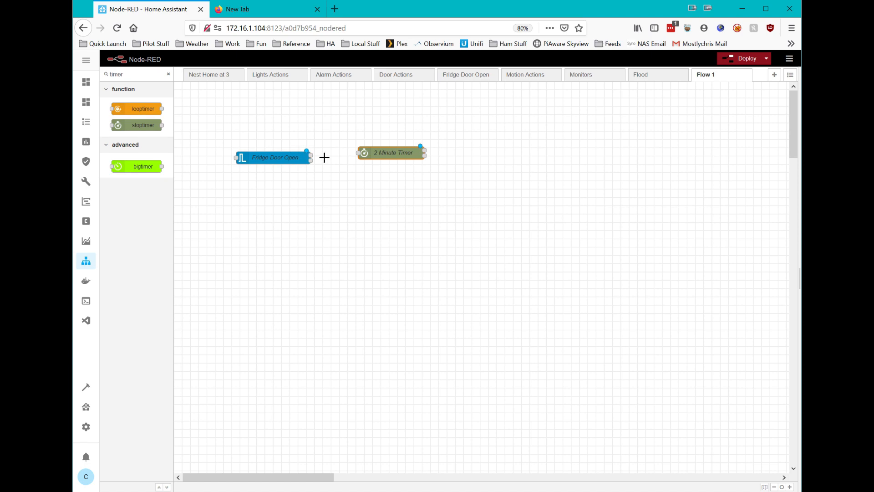
left_click_drag(306, 152, 335, 153)
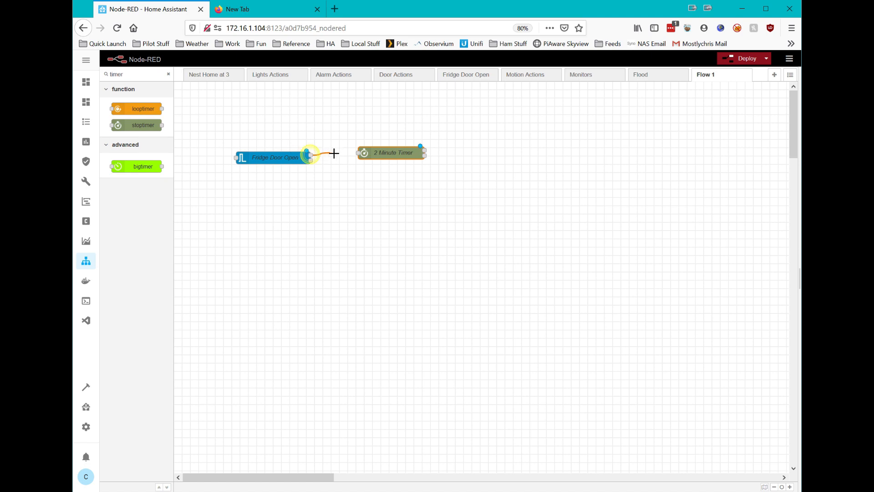
left_click_drag(311, 155, 361, 153)
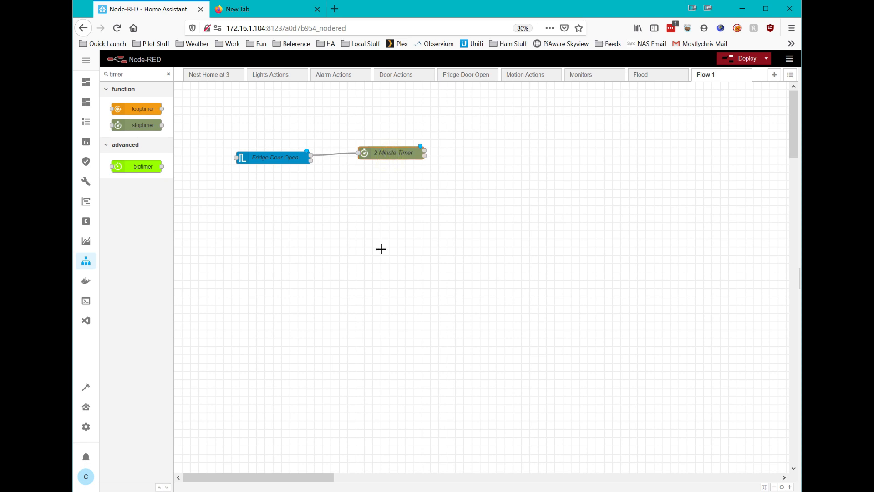
mouse_move(391, 117)
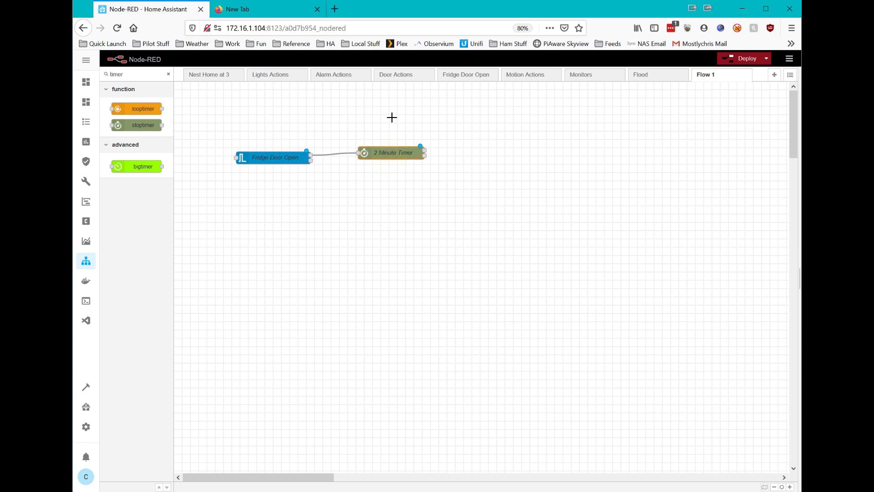
mouse_move(334, 210)
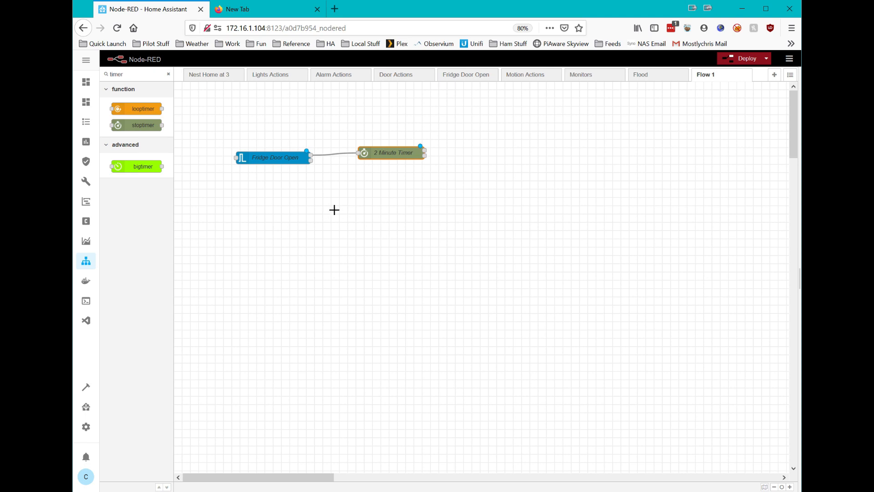
mouse_move(255, 203)
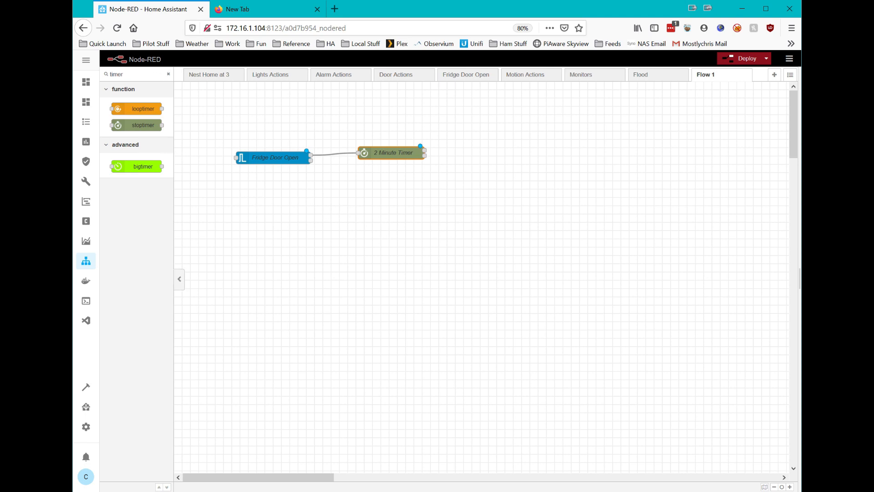
Add a change node named Stop that sets msg.payload to stop.
left_click(168, 74)
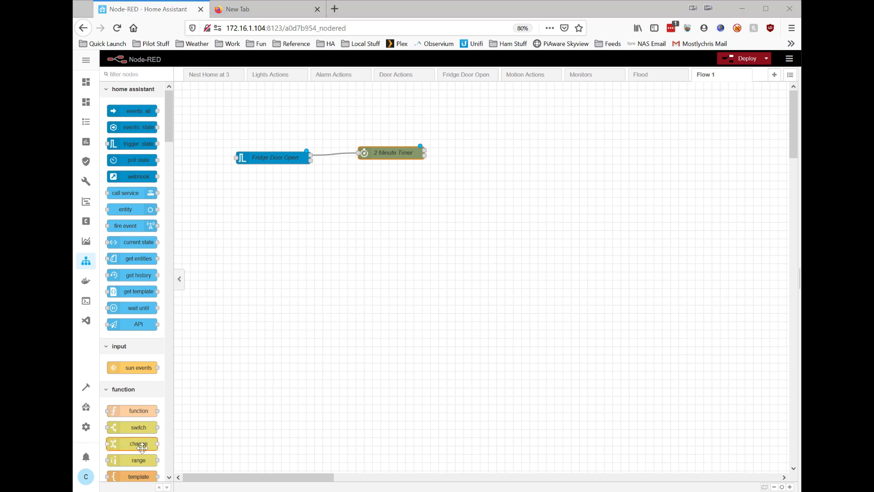
left_click_drag(138, 443, 311, 273)
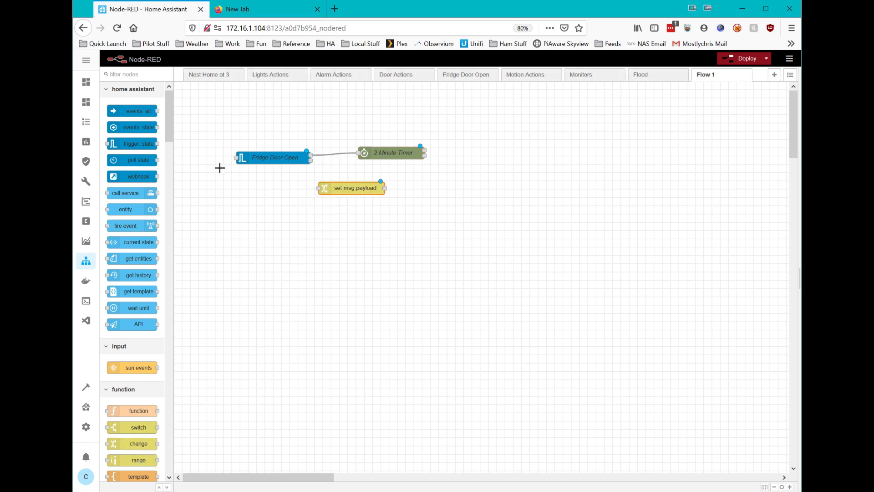
mouse_move(314, 161)
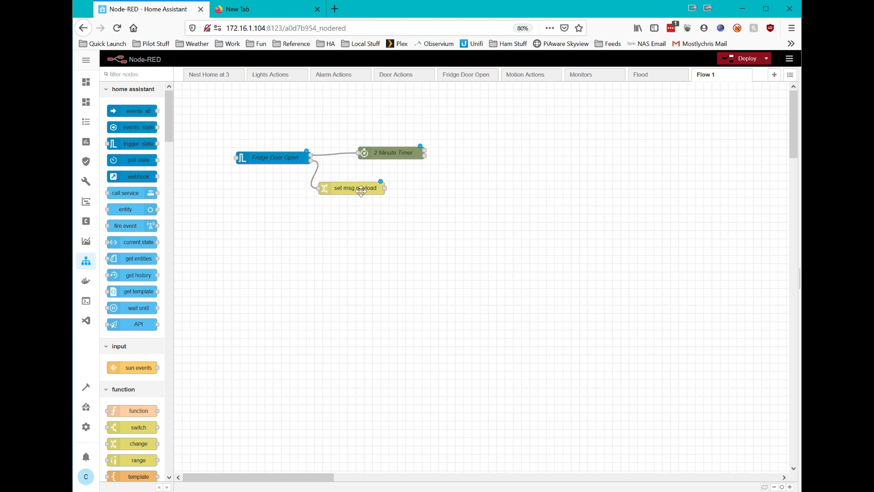
double_click(352, 188)
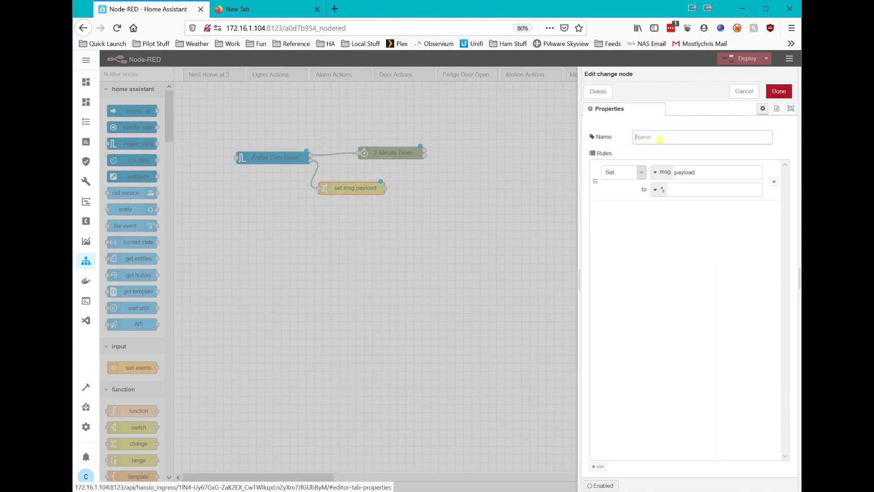
type("Stop")
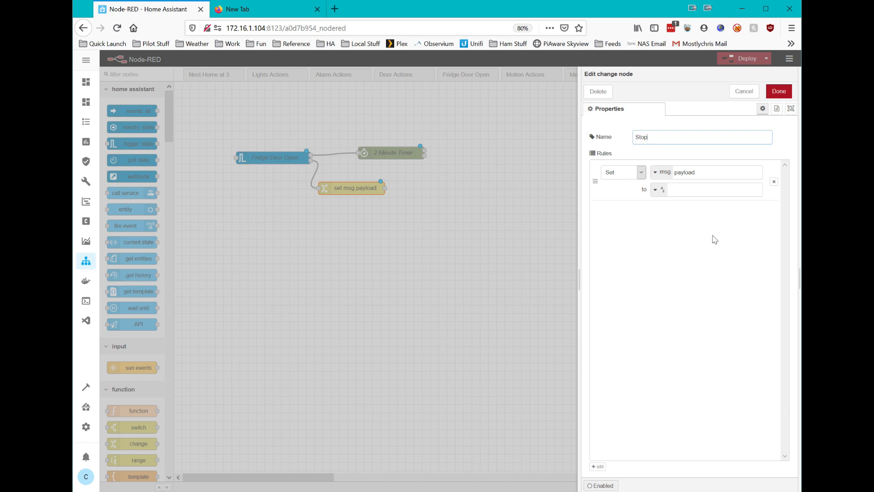
left_click(706, 190)
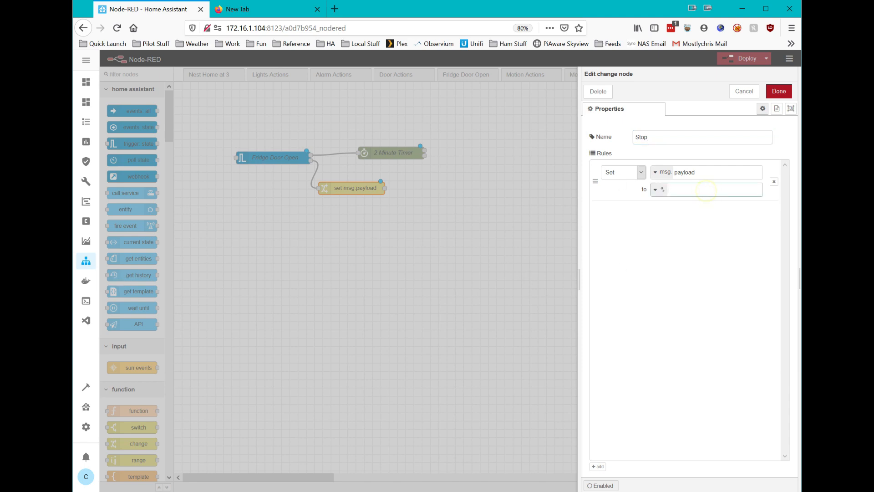
left_click(713, 189)
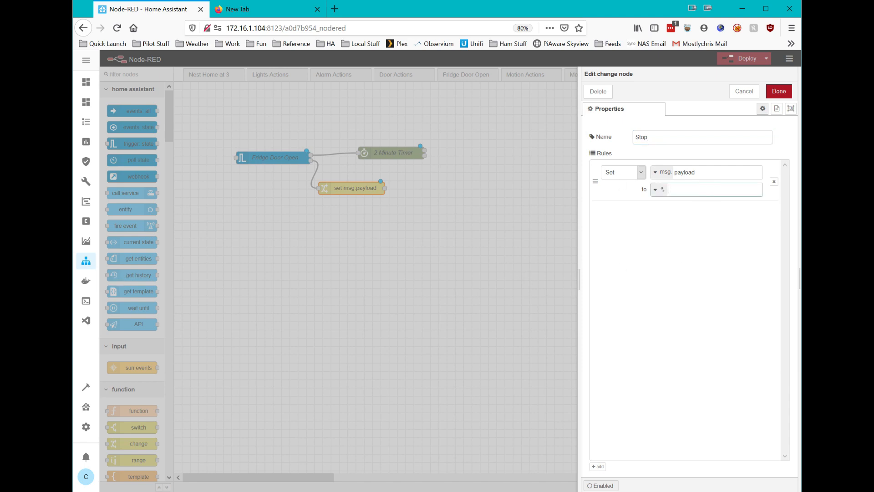
type("stop")
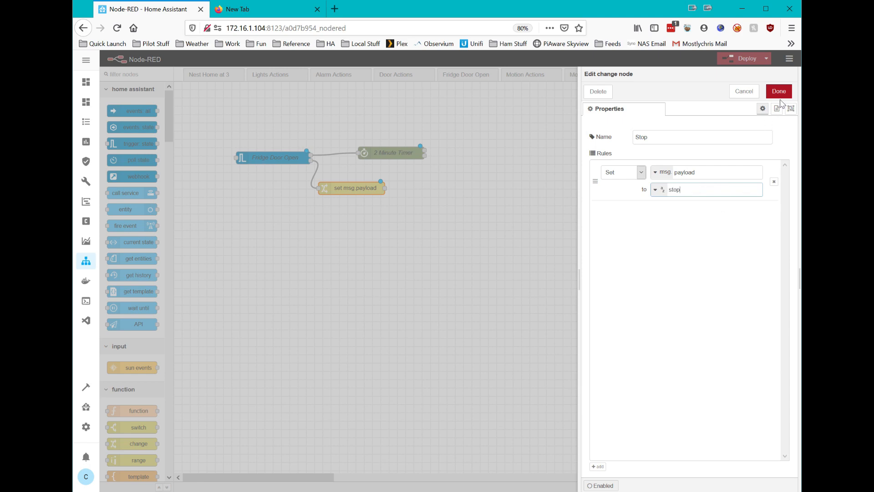
left_click(779, 91)
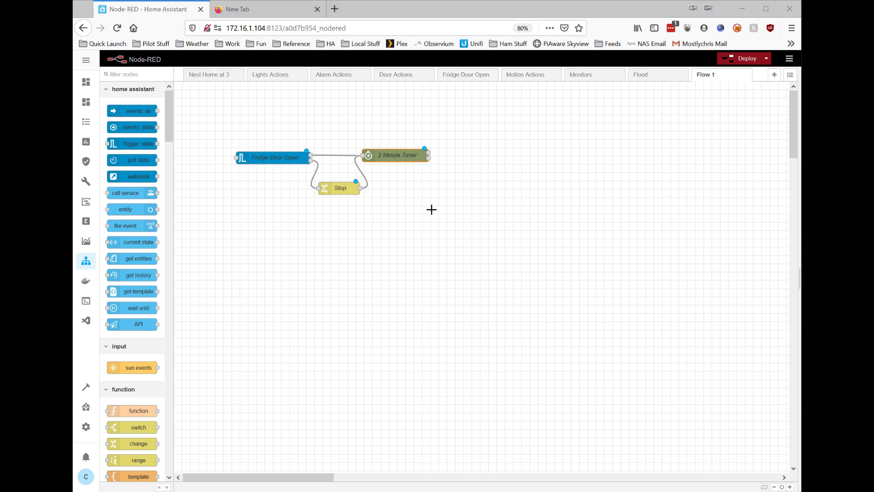
mouse_move(356, 219)
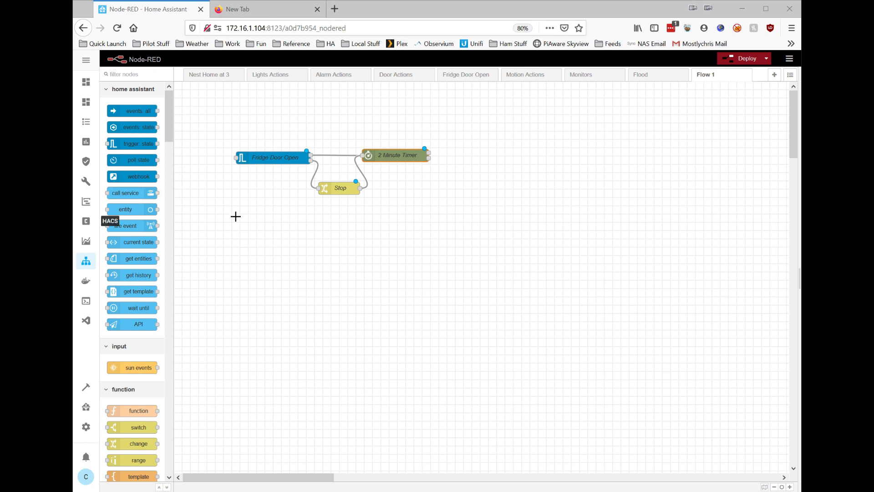
mouse_move(137, 144)
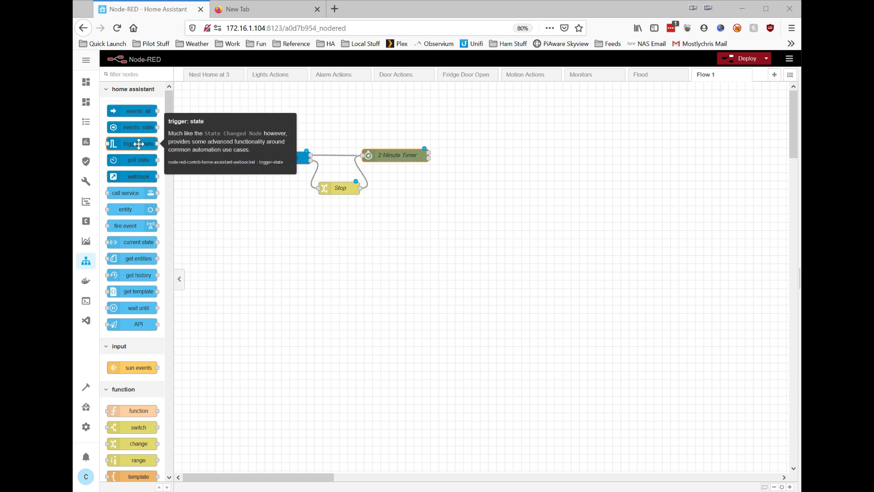
mouse_move(142, 239)
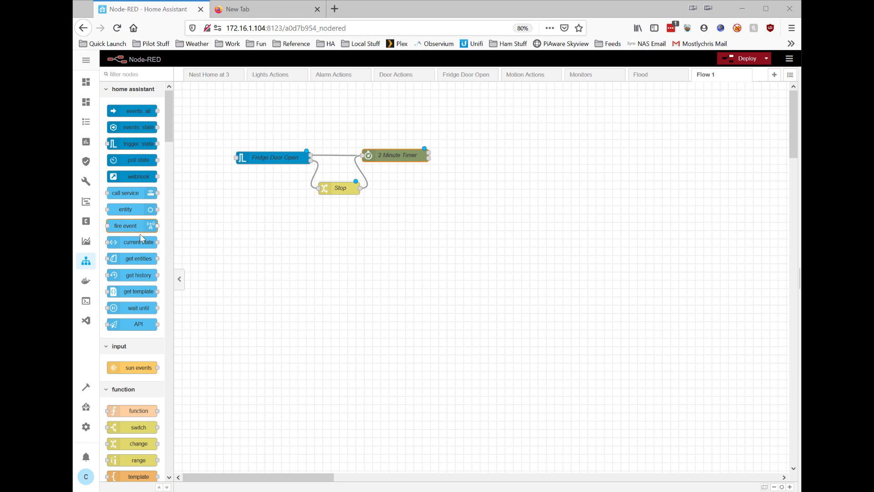
Place a current state node on the canvas beside the Stop node.
left_click_drag(132, 241, 419, 224)
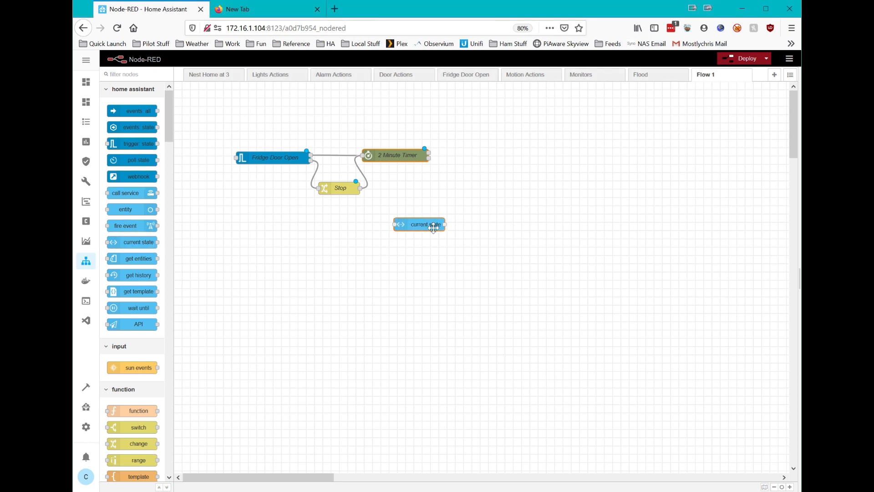
left_click_drag(419, 224, 433, 191)
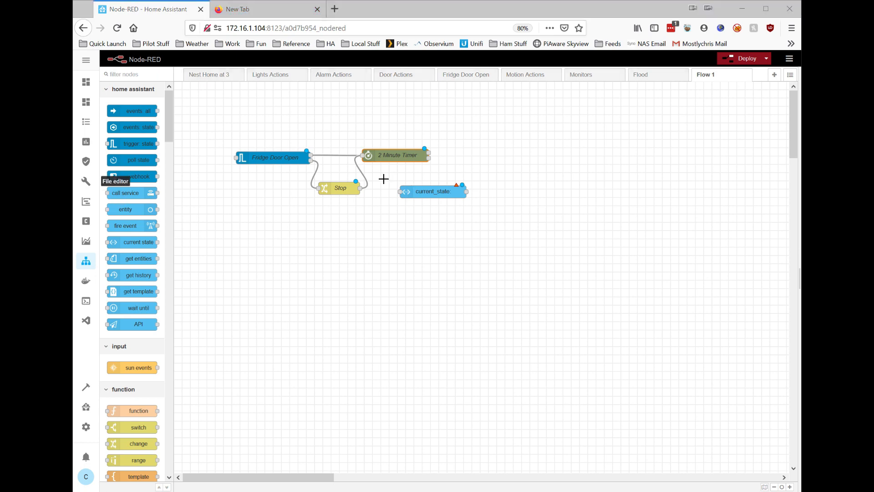
left_click(433, 192)
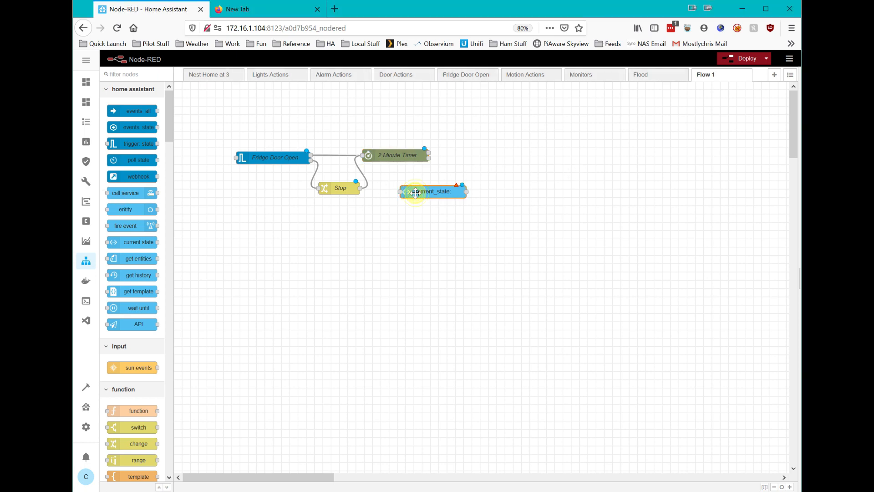
Name it Fridge Door Status, reading the Ingersoll Rand door sensor with If State off.
double_click(433, 192)
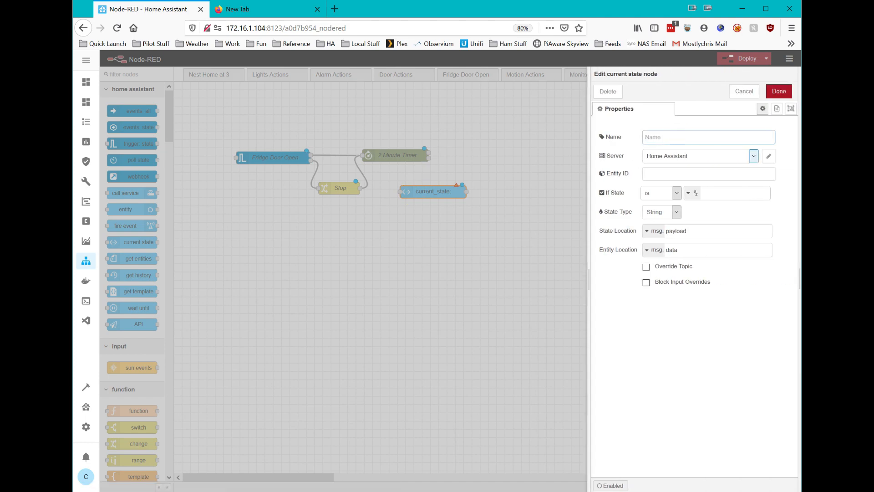
type("Fridge Door Status")
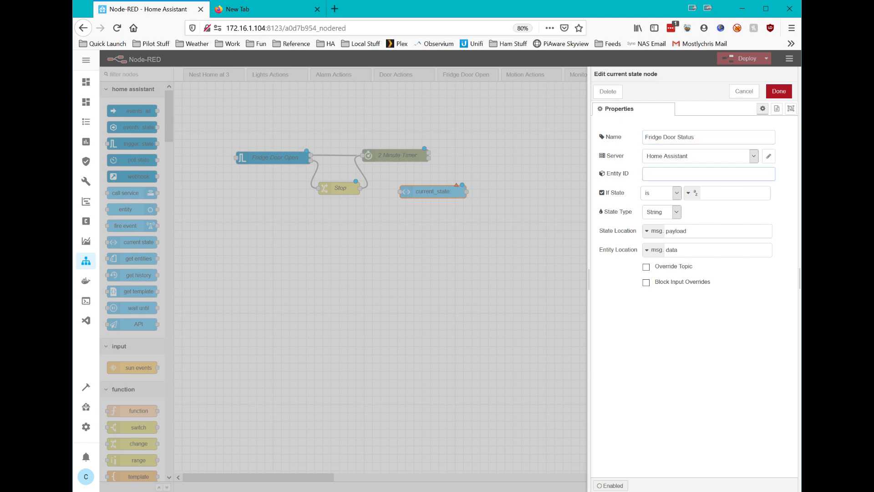
type("binary_sensor.ing")
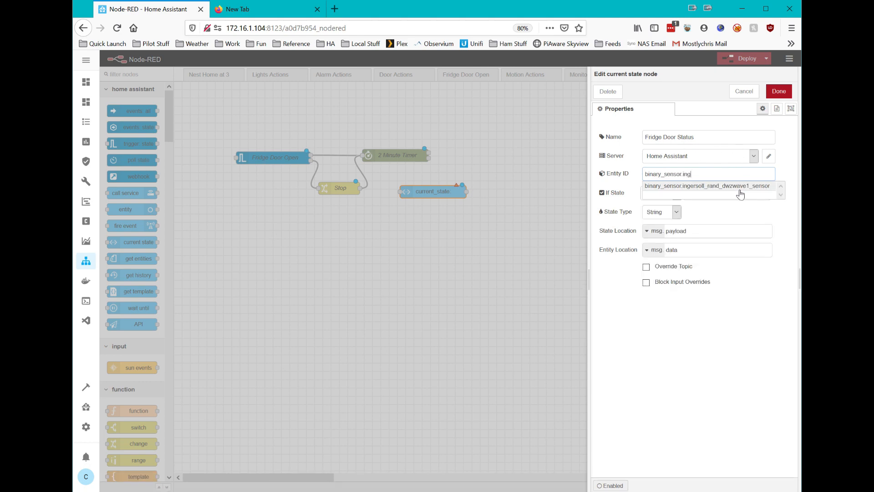
left_click(708, 185)
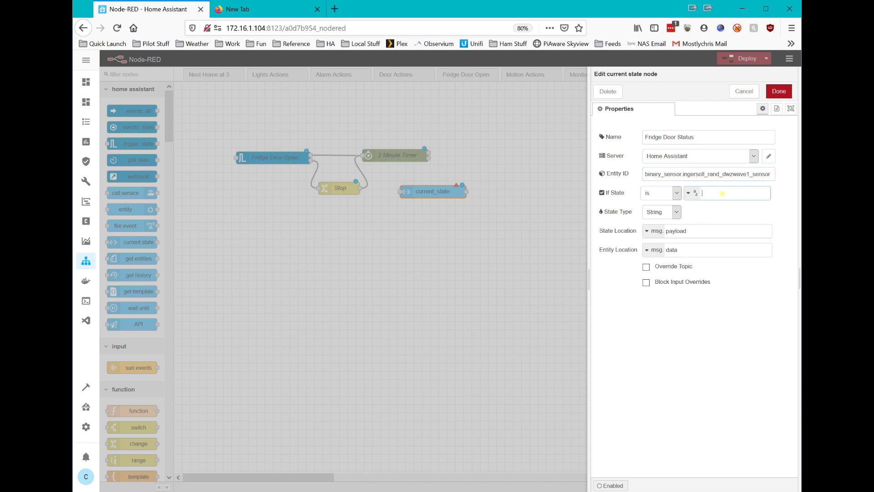
type("off")
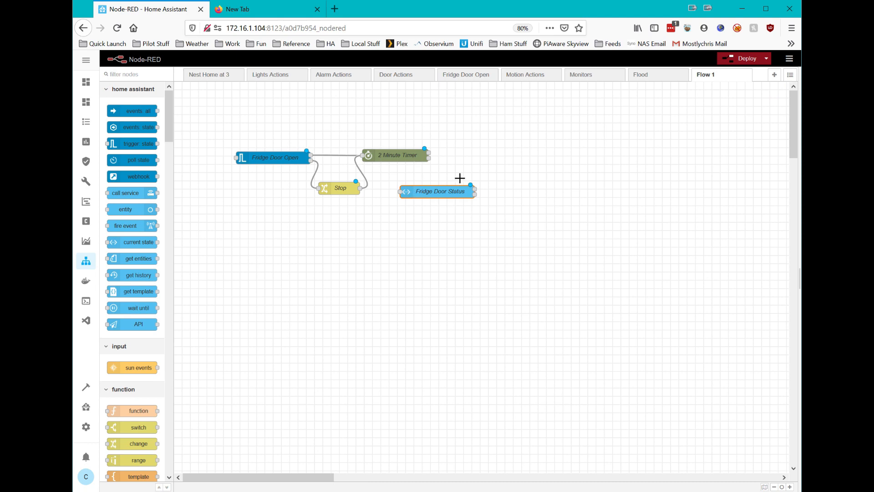
mouse_move(417, 192)
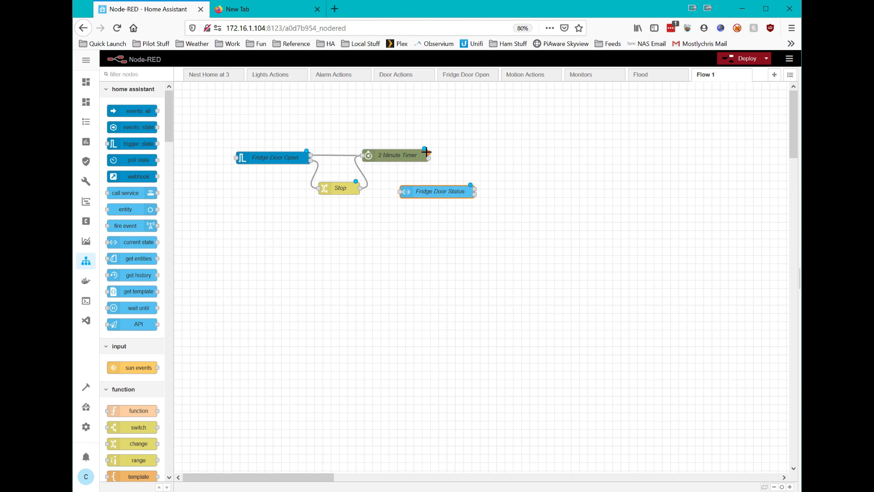
Wire the 2 Minute Timer output into Fridge Door Status and reposition the Stop node.
left_click_drag(426, 155, 399, 191)
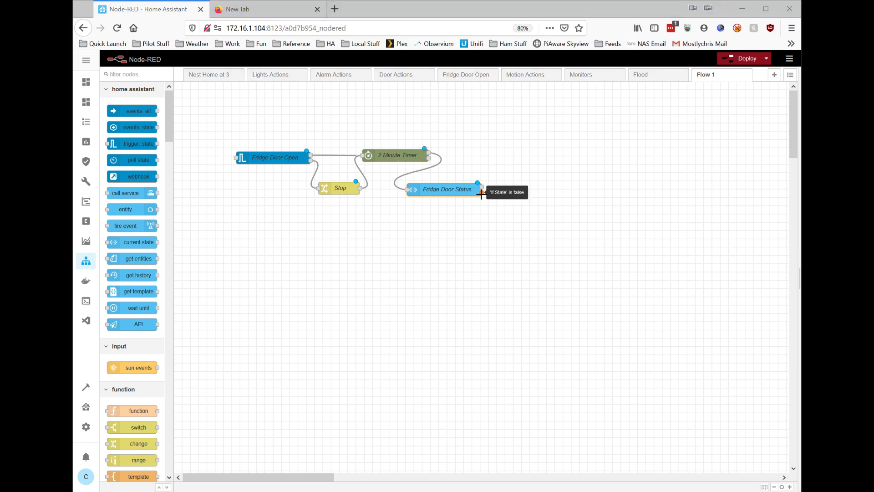
mouse_move(479, 233)
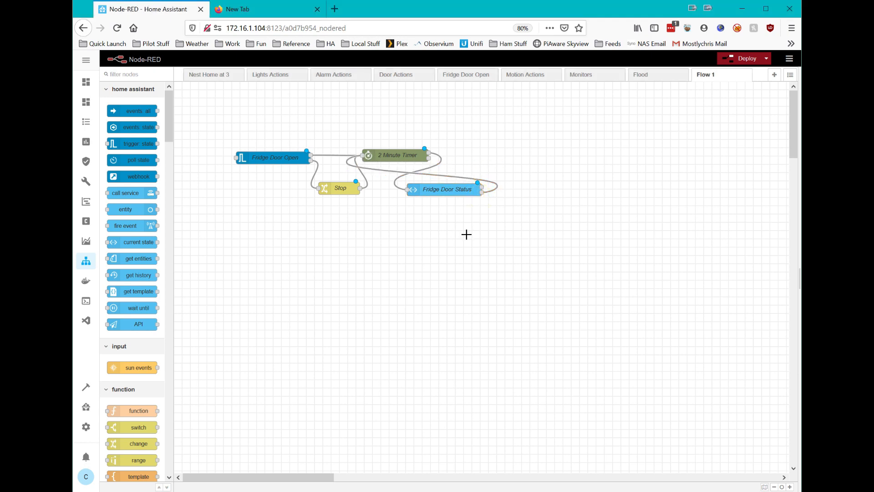
left_click_drag(338, 187, 298, 194)
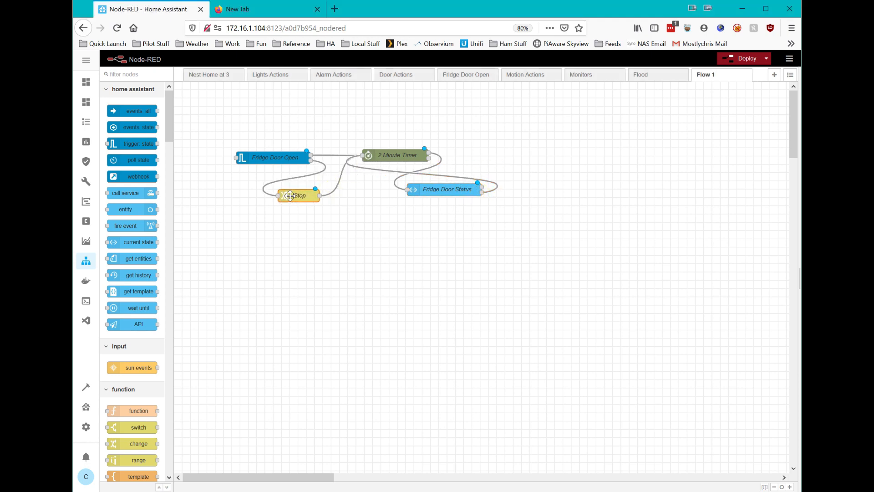
left_click_drag(297, 195, 337, 172)
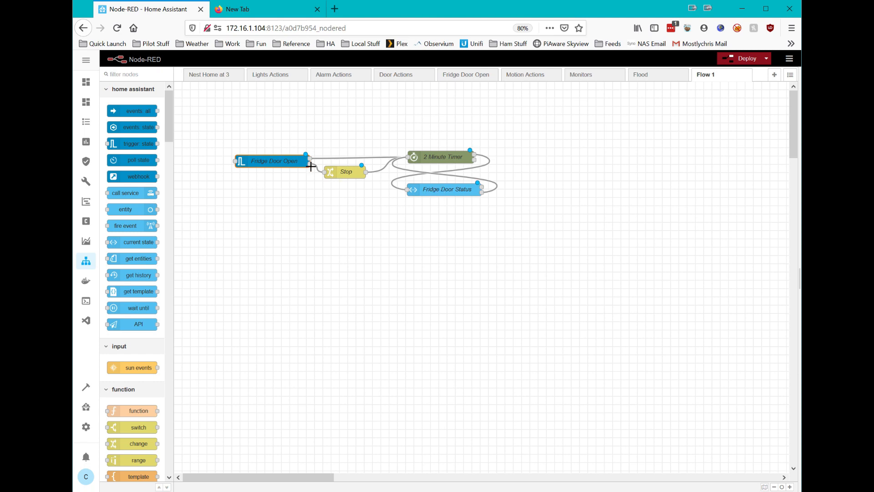
mouse_move(443, 160)
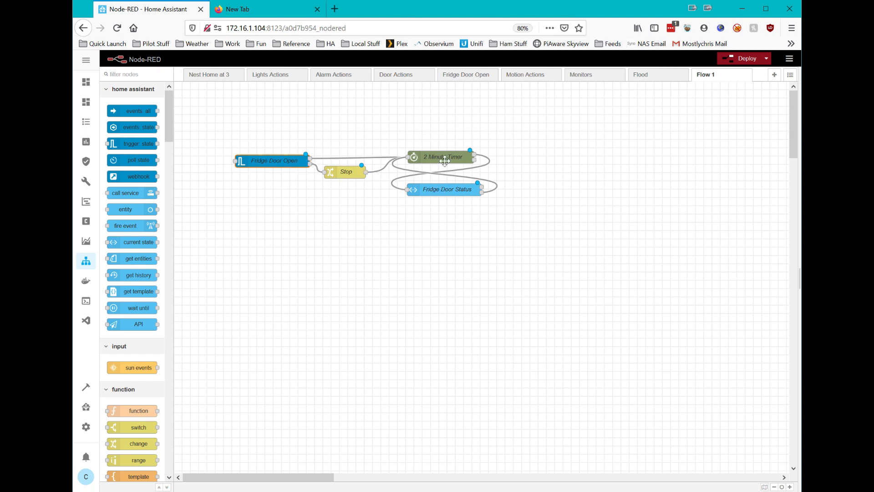
mouse_move(454, 210)
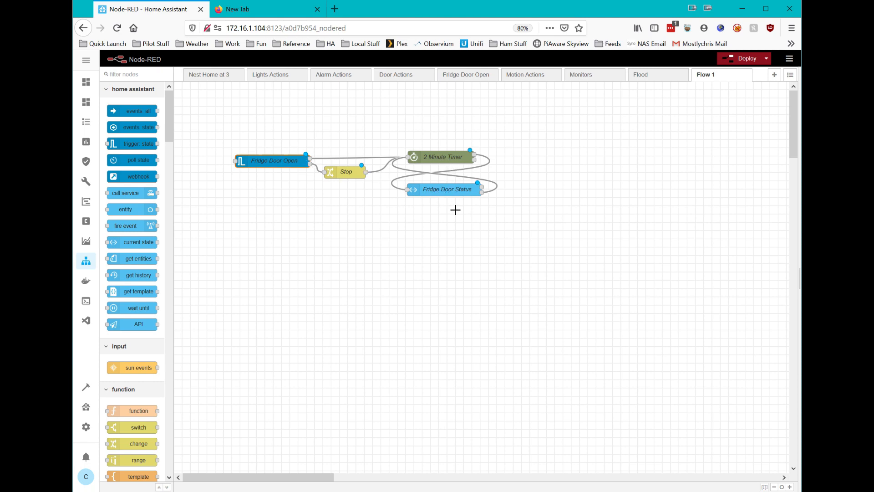
mouse_move(489, 274)
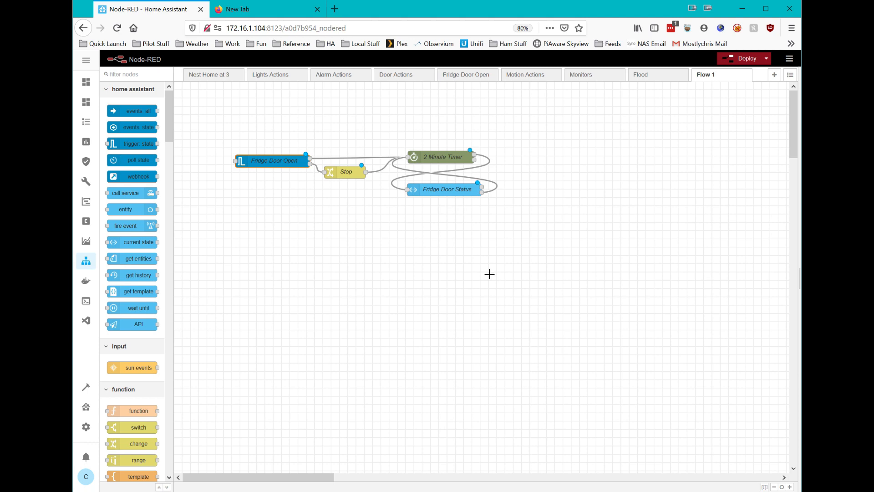
mouse_move(565, 284)
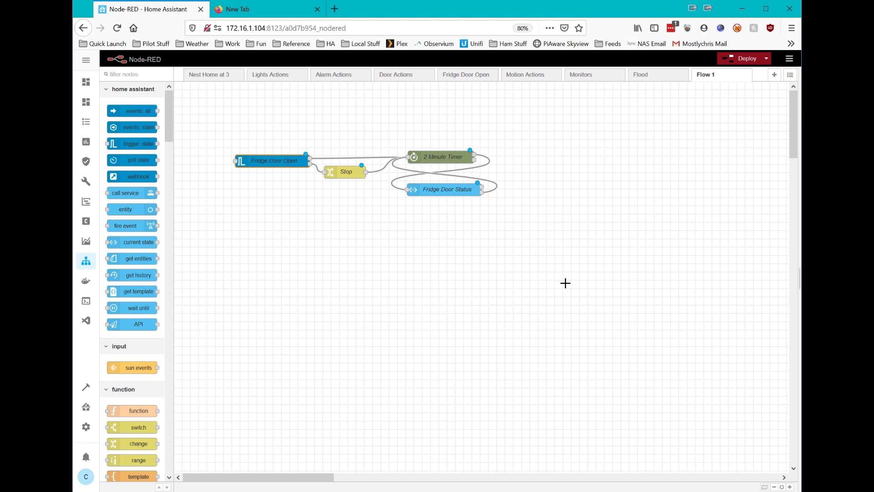
mouse_move(556, 282)
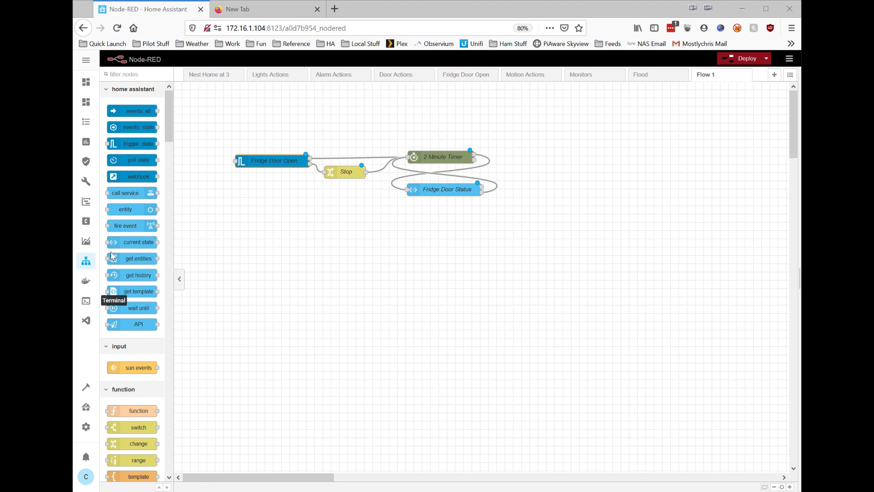
mouse_move(128, 413)
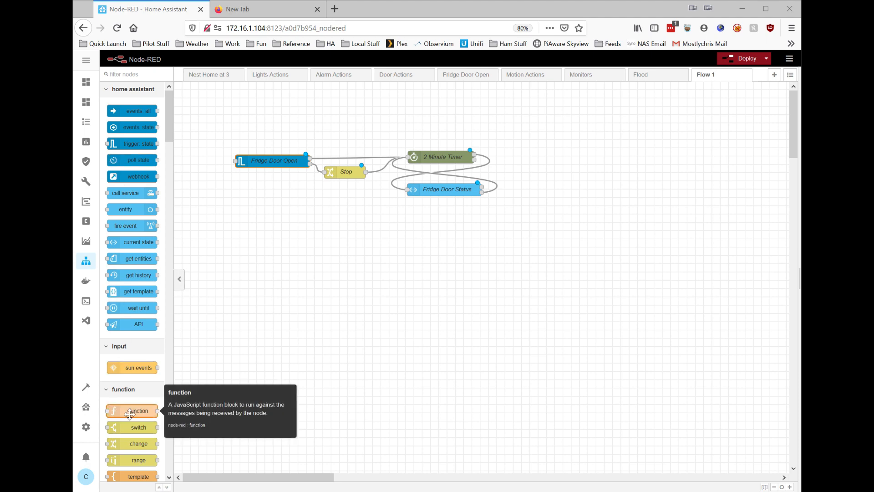
Place a function node to the right of the 2 Minute Timer.
left_click_drag(132, 411, 551, 151)
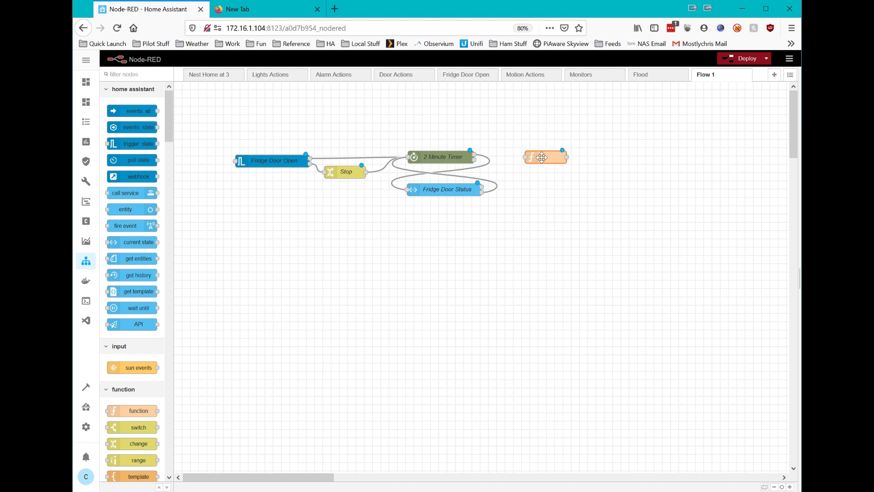
Name the function node NTFY Fridge Open and set msg.payload to "Fridge Door Open".
double_click(547, 157)
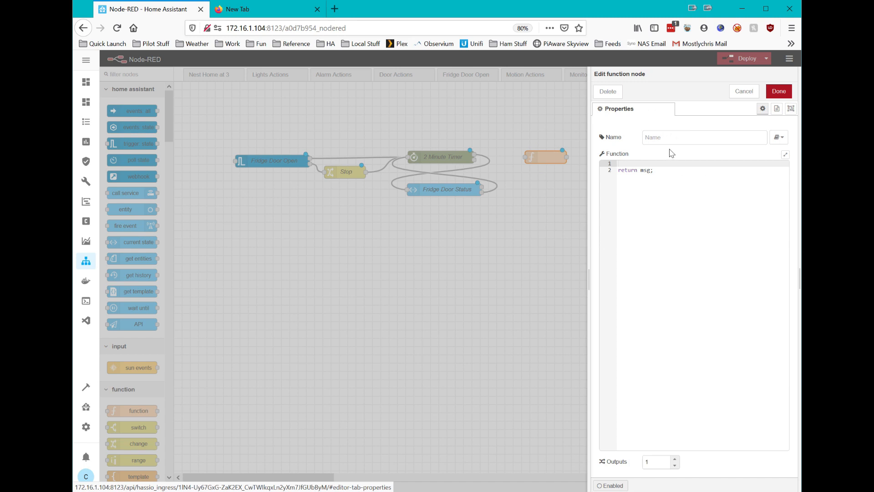
type("N")
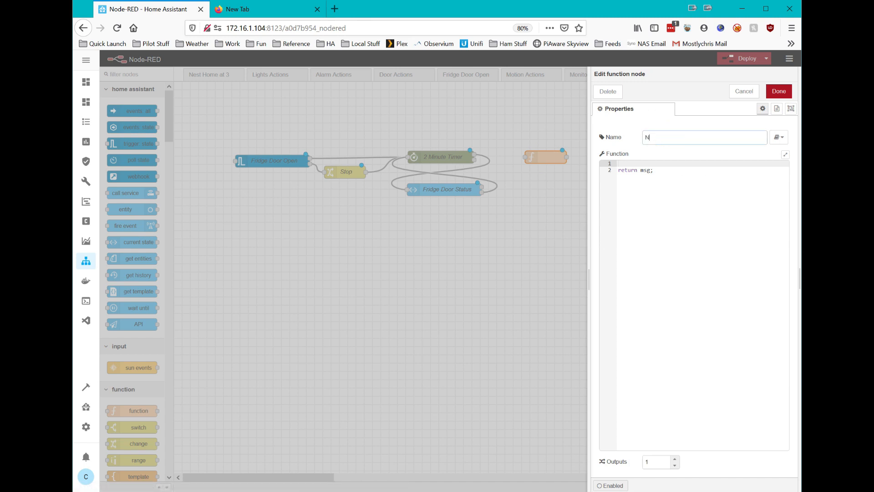
type("TFY Frid")
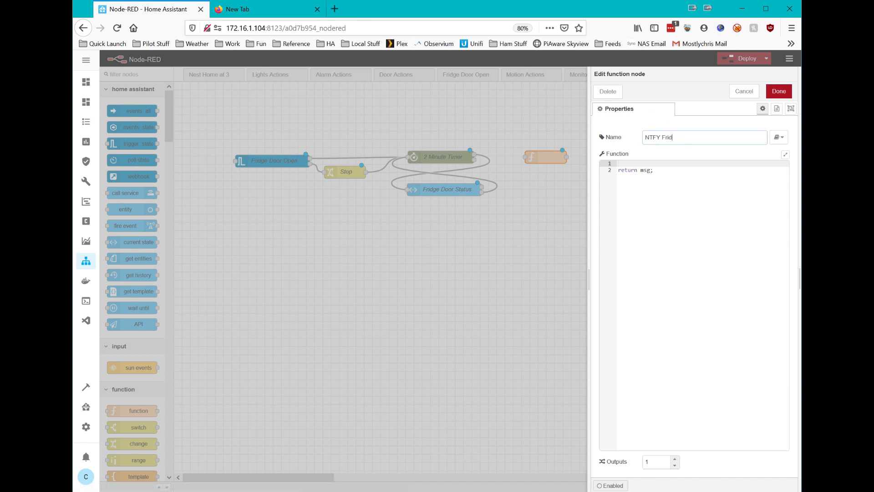
type("ge Open")
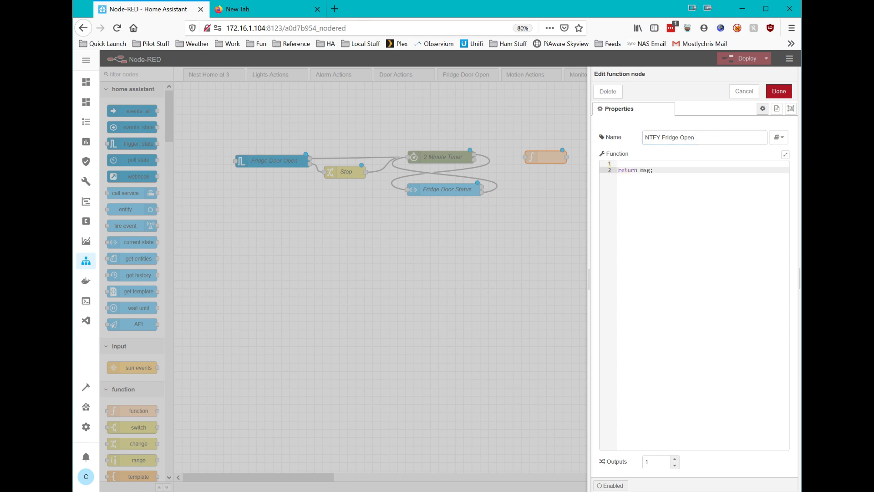
type("msg = {")
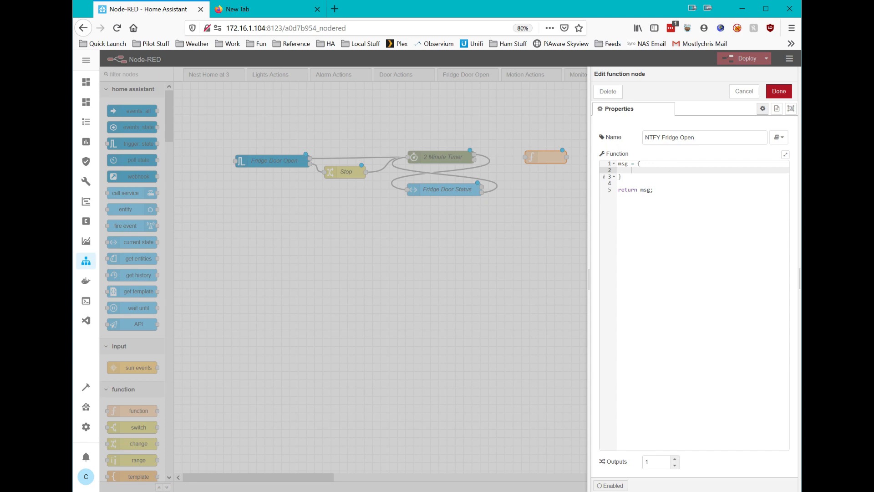
type("payload")
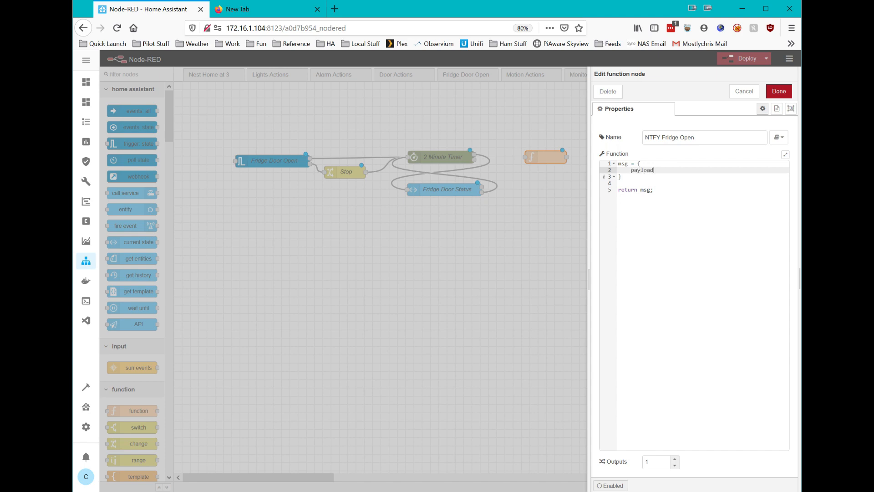
type(": \"\"")
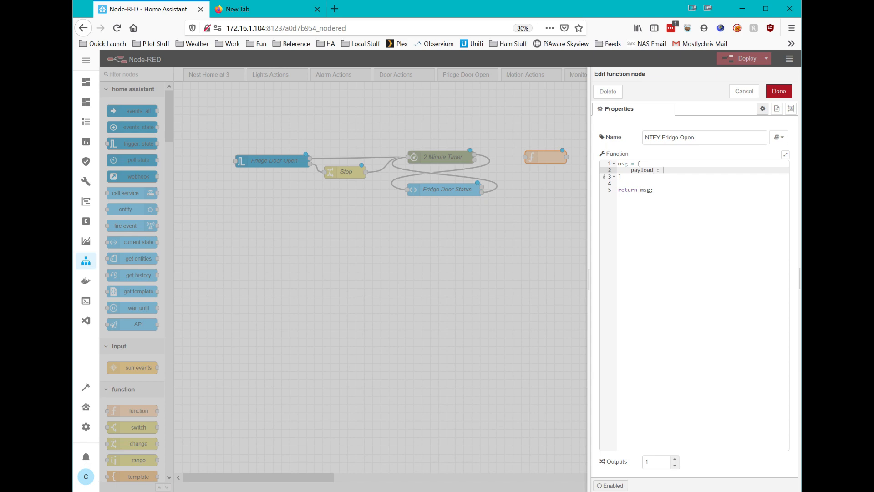
type("\"Fridge Door\"")
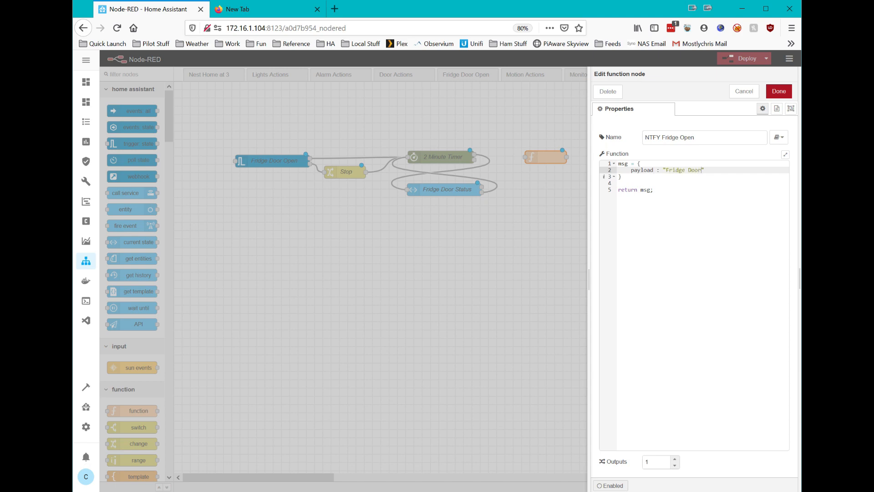
type("Ope")
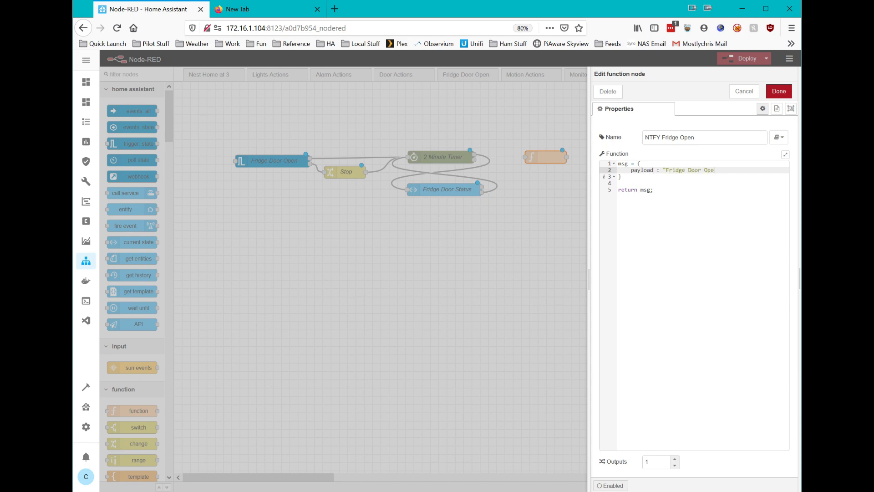
type("n\",")
type("top")
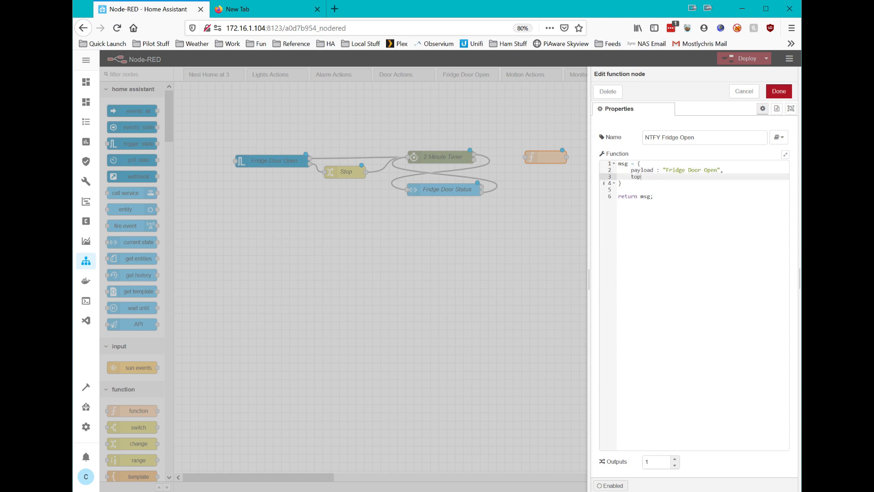
Add topic "Fridge Door Open", priority 0 and sound gamelan, then save the function.
type("ic")
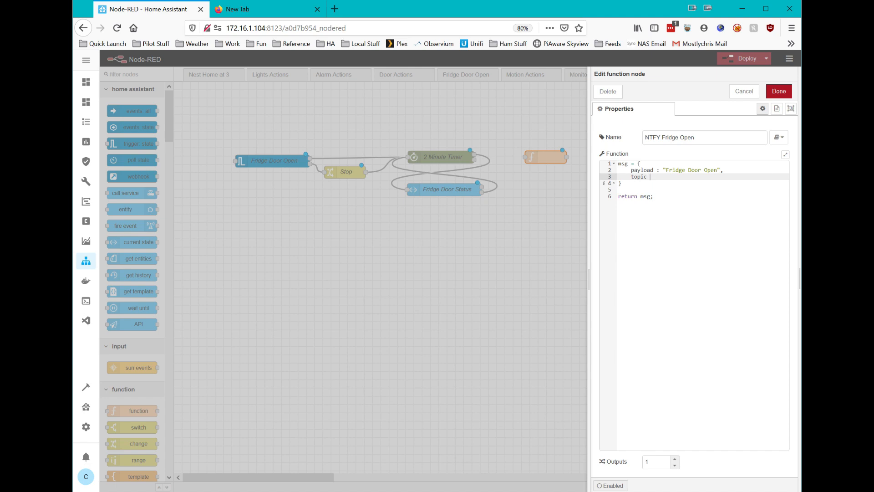
type("\"Fir\"")
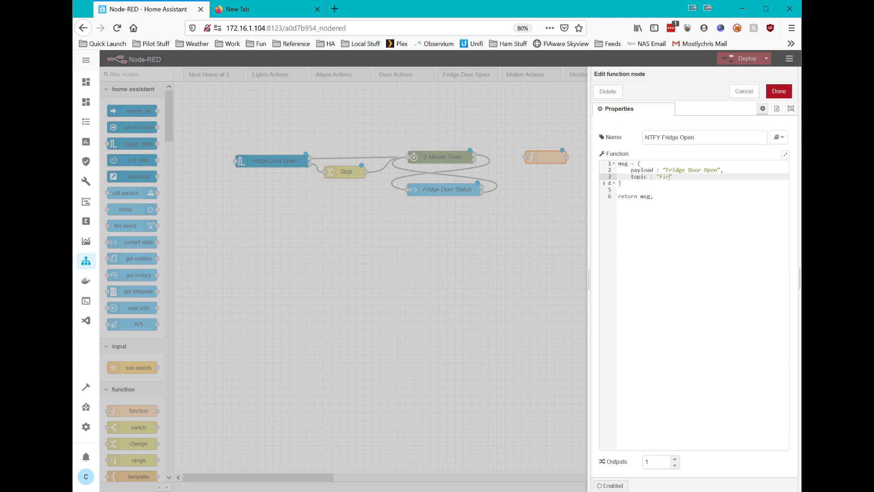
type("dge Door Open")
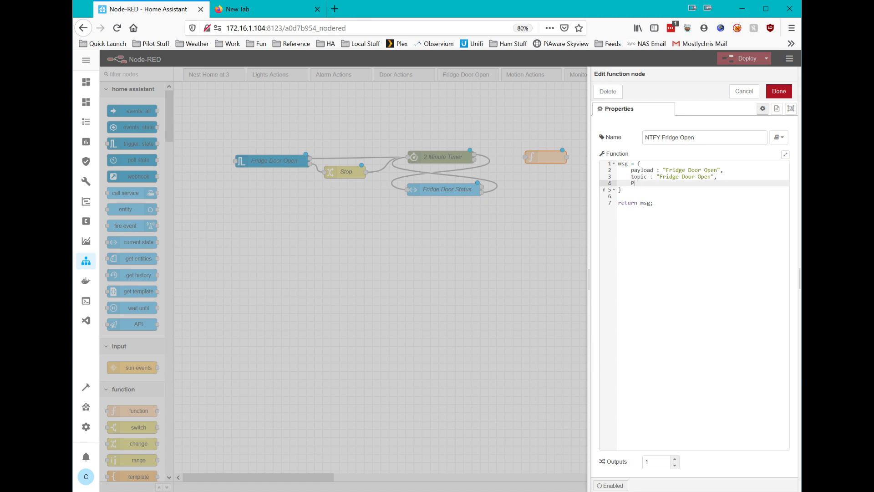
type("i")
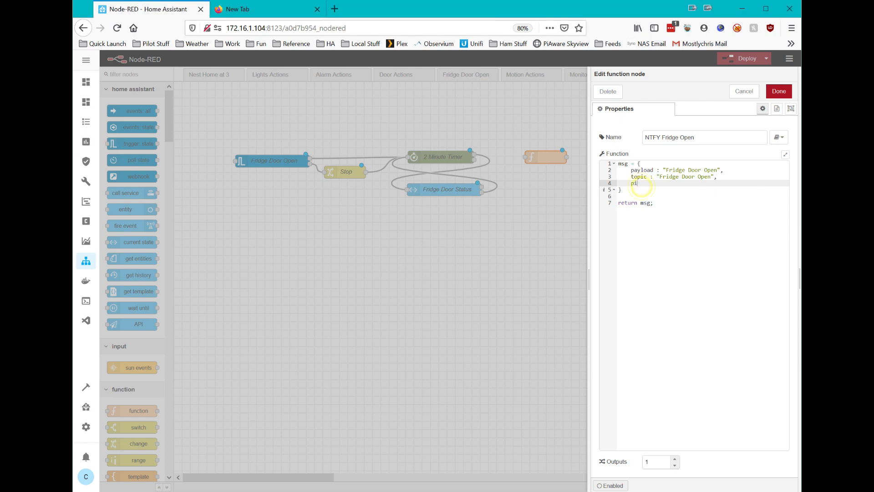
type("rio")
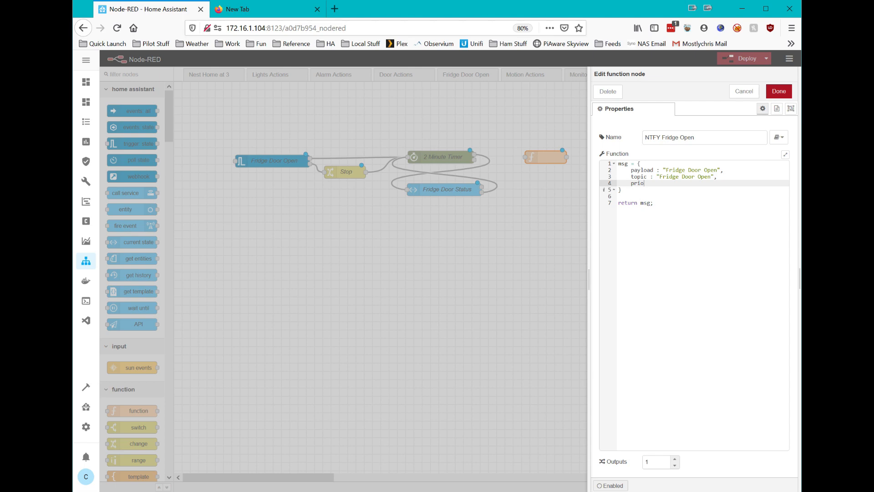
type("rity")
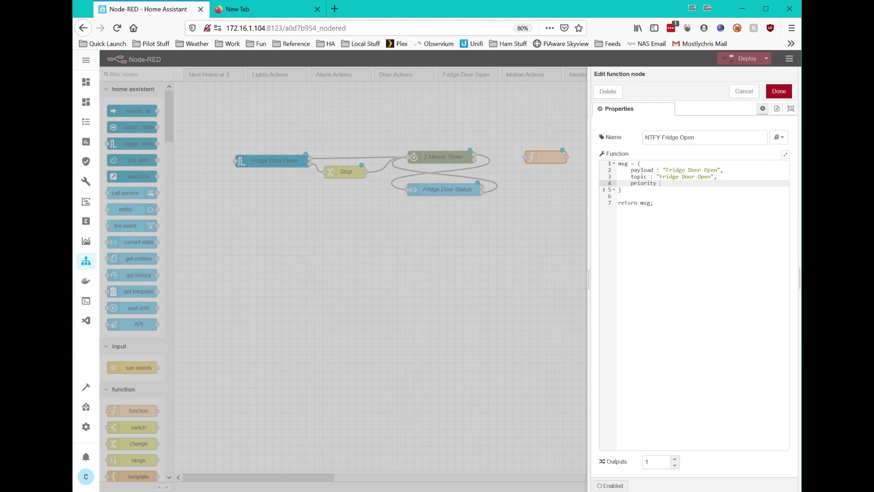
type(":")
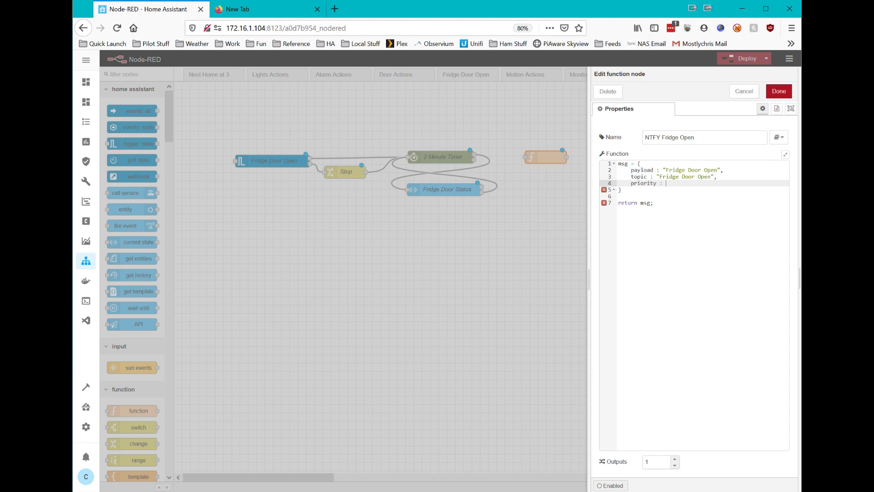
type("0,")
type("sound : \"gamelan\"")
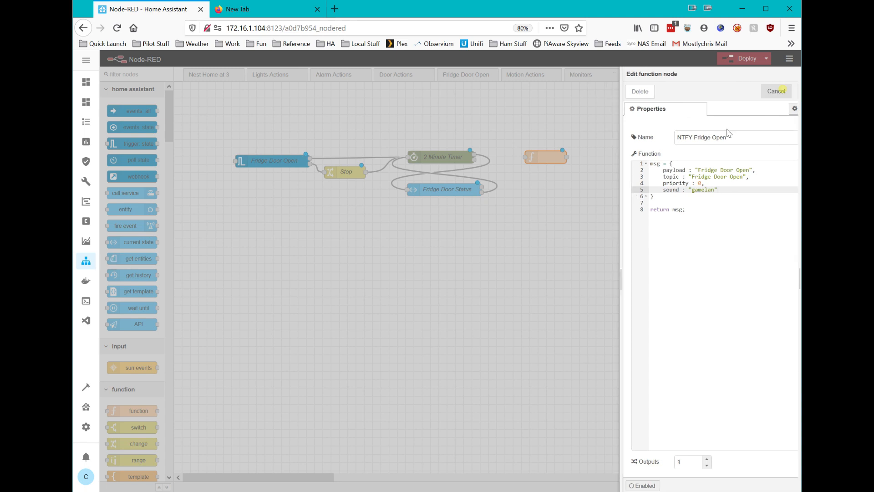
left_click(776, 91)
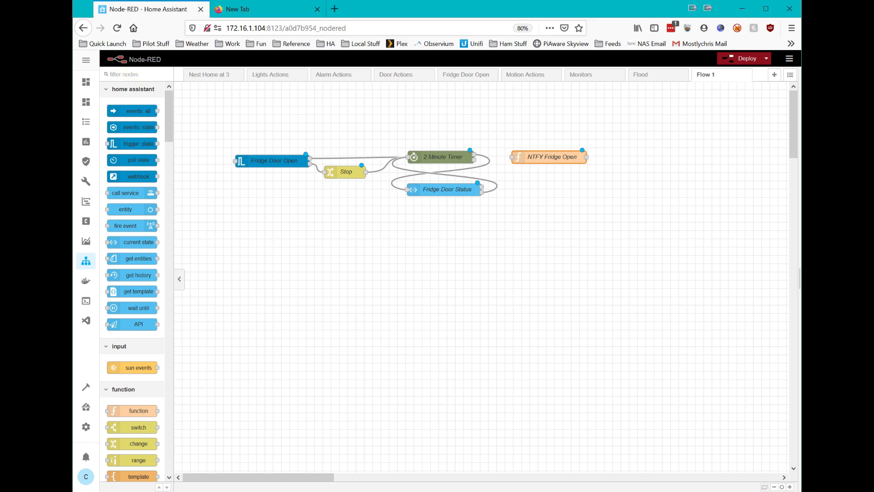
Place a pushover API node right of NTFY Fridge Open and open its settings.
type("push")
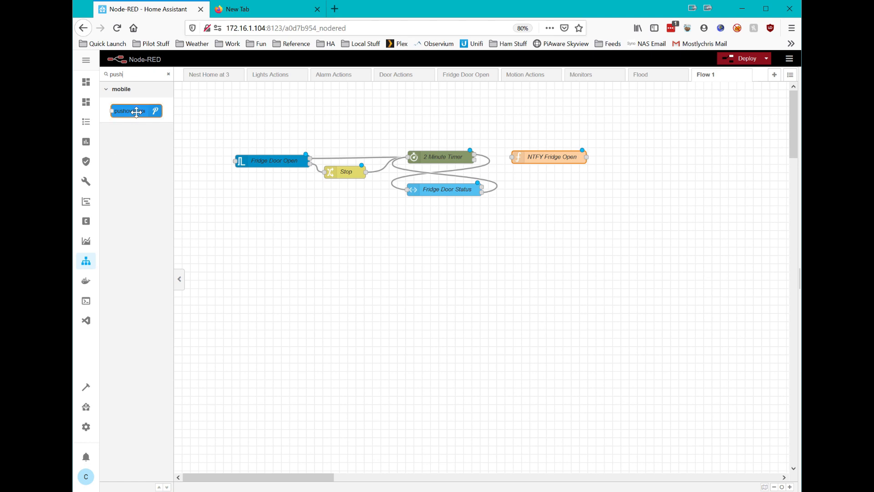
left_click_drag(136, 112, 621, 169)
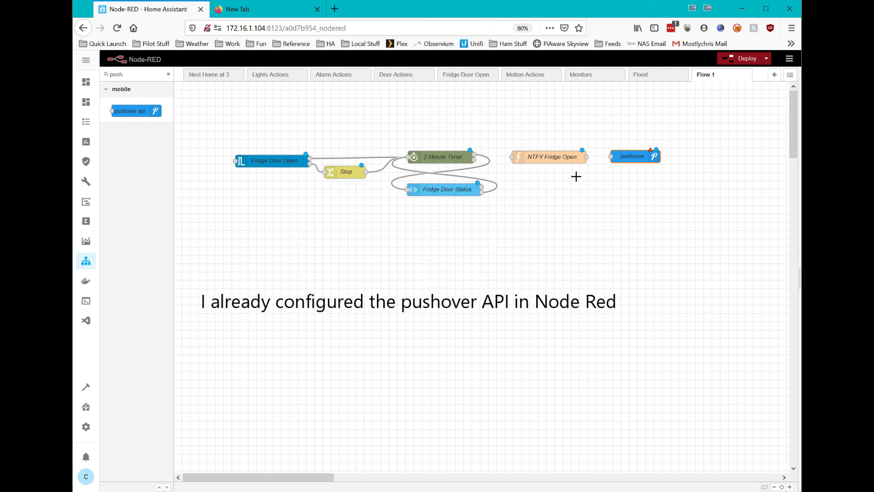
mouse_move(264, 234)
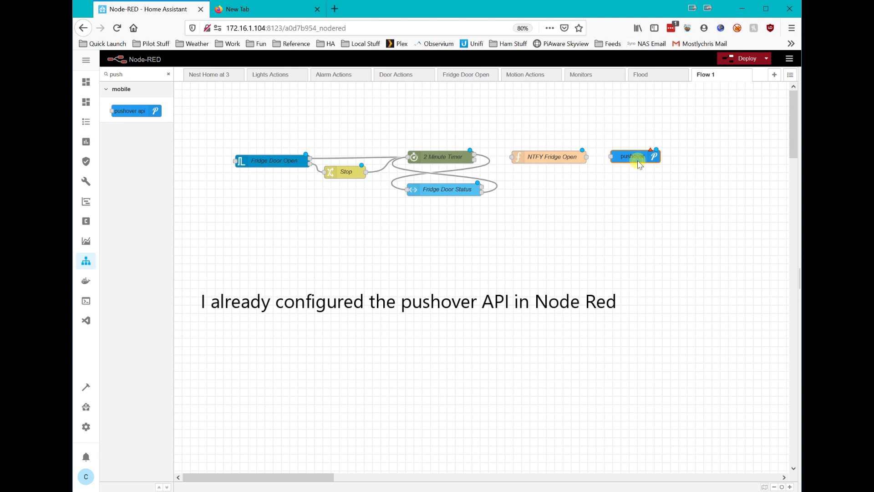
double_click(631, 157)
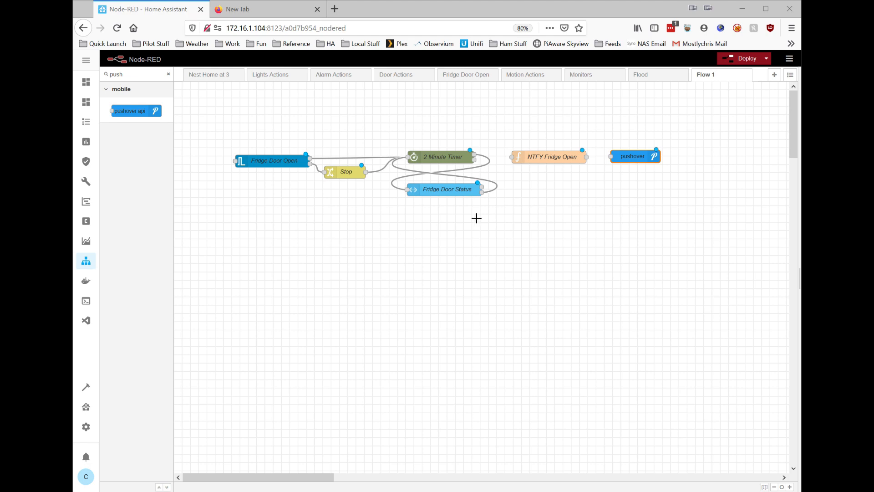
mouse_move(479, 189)
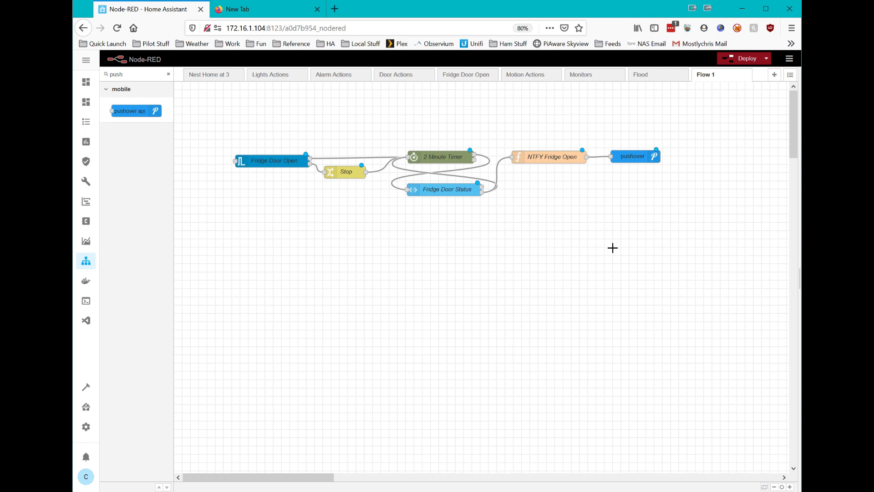
mouse_move(506, 188)
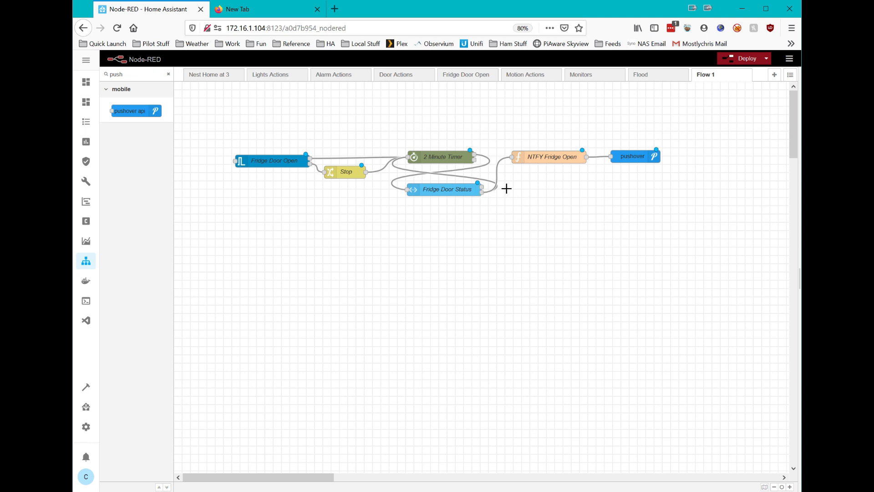
mouse_move(415, 157)
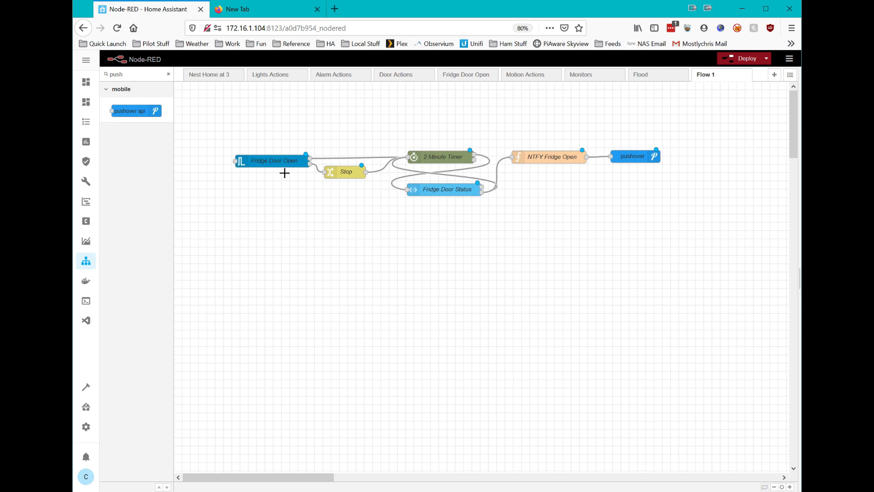
mouse_move(268, 165)
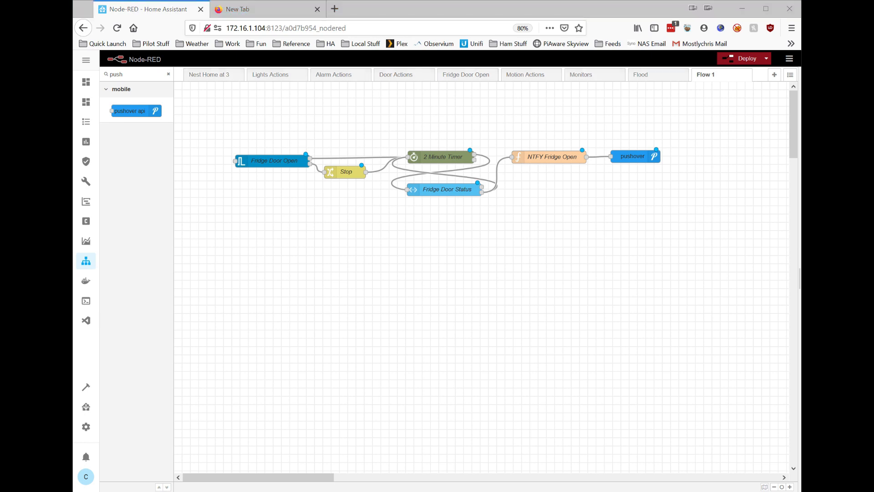
mouse_move(178, 137)
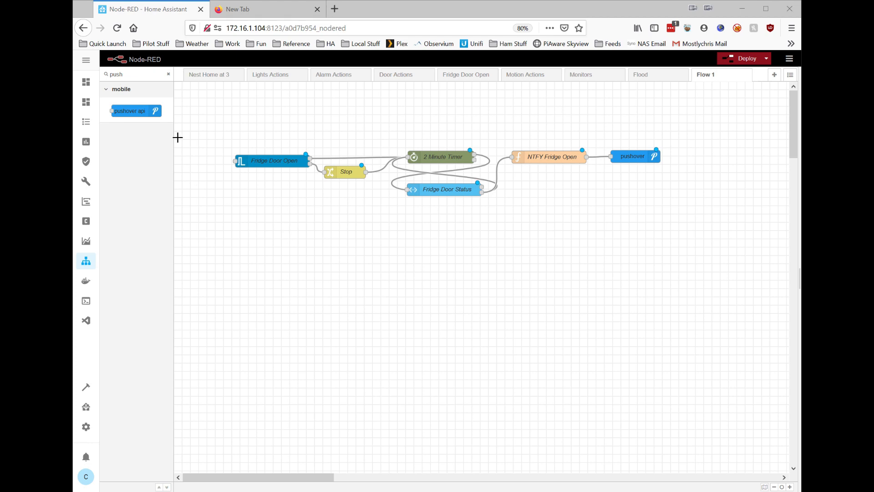
Place a call service node just below NTFY Fridge Open.
left_click(167, 74)
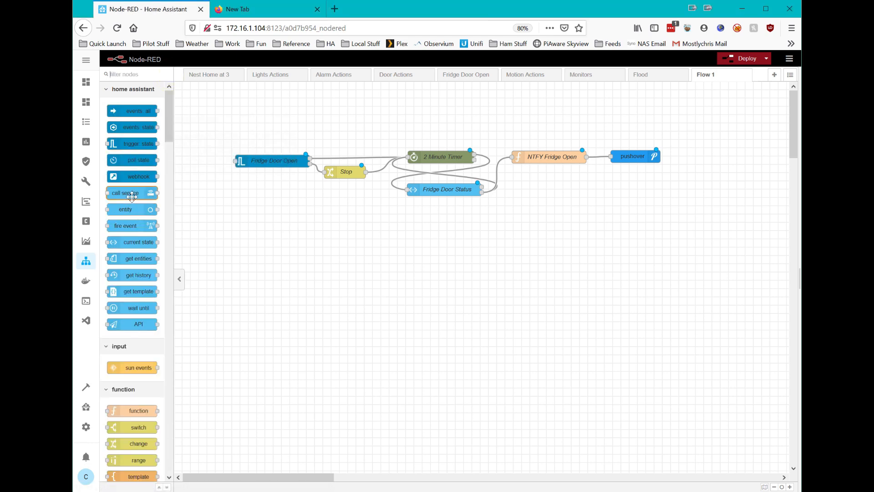
left_click_drag(132, 192, 479, 257)
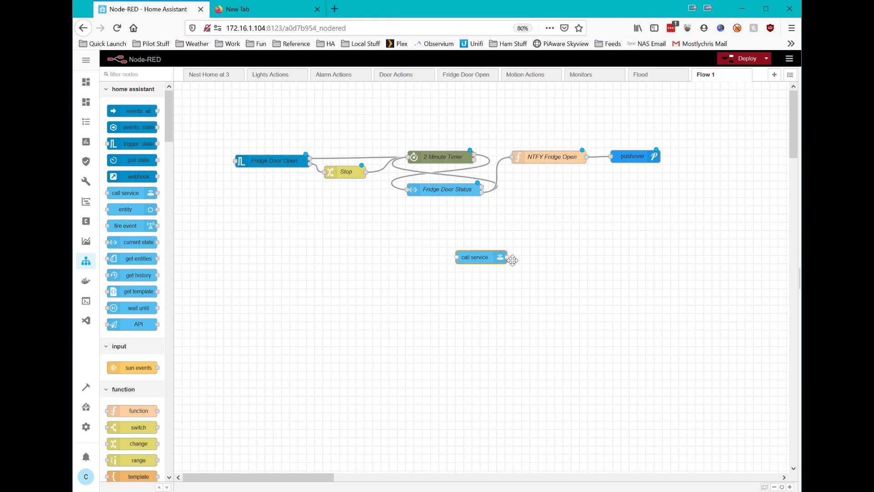
left_click_drag(480, 256, 555, 193)
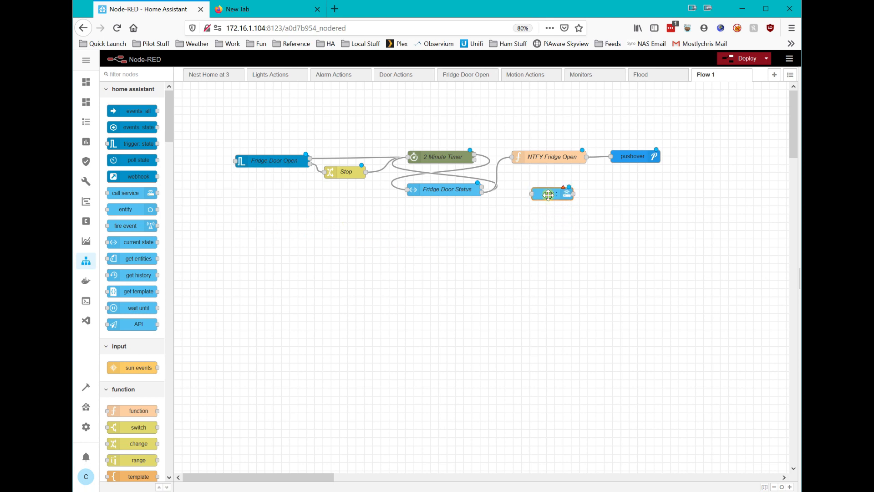
Name the call service node 'Kitchen Fridge Open' with domain notify and service alexa_media_kitchen_echo.
double_click(550, 194)
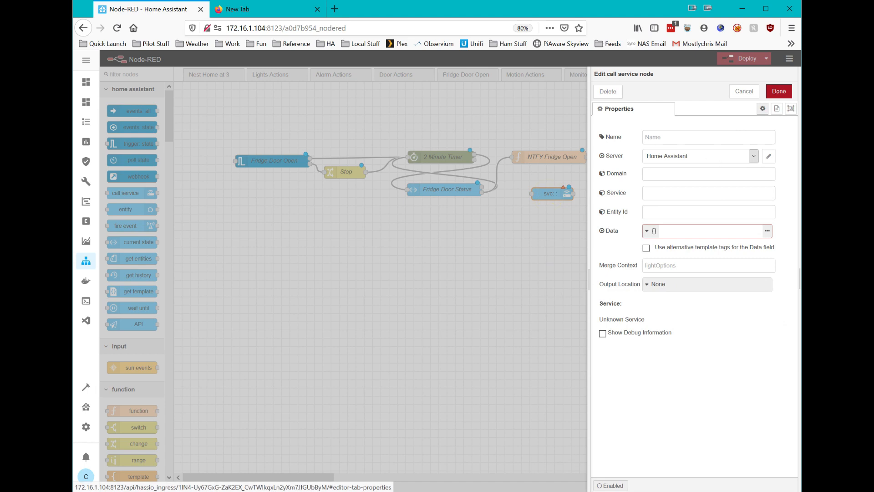
type("Kitchen Fridge Open")
type("notify")
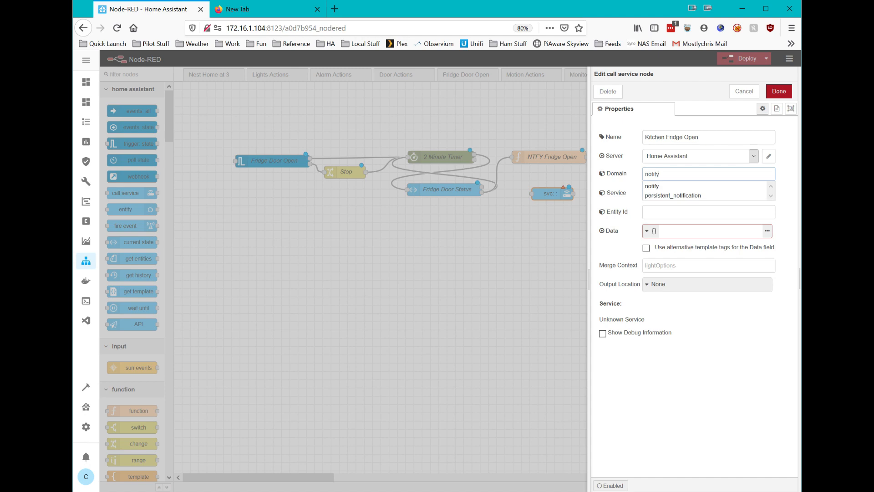
left_click(708, 212)
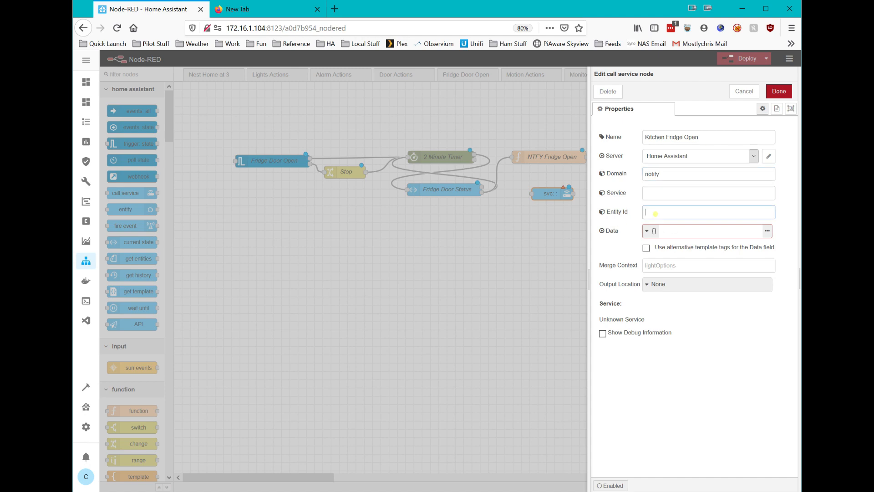
left_click(708, 192)
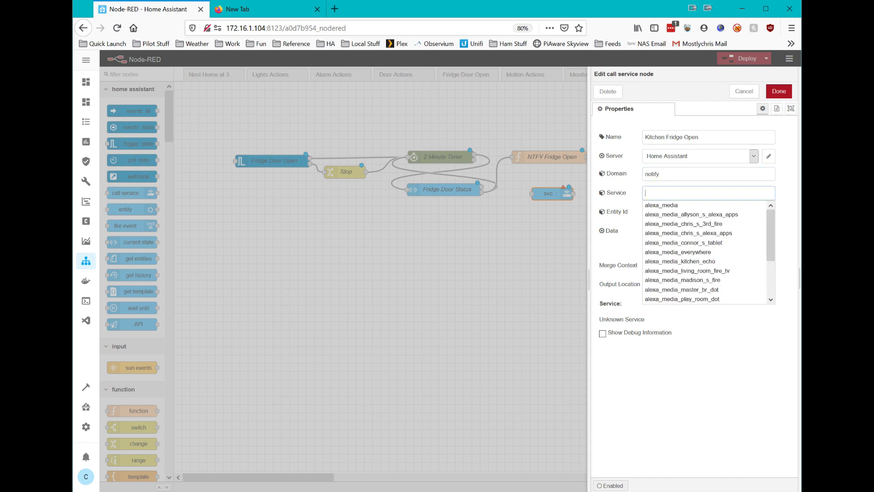
type("alex")
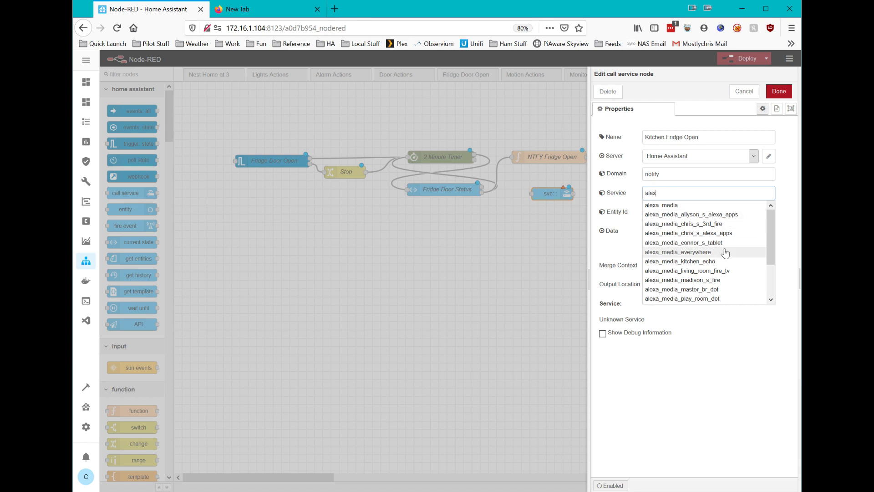
mouse_move(703, 262)
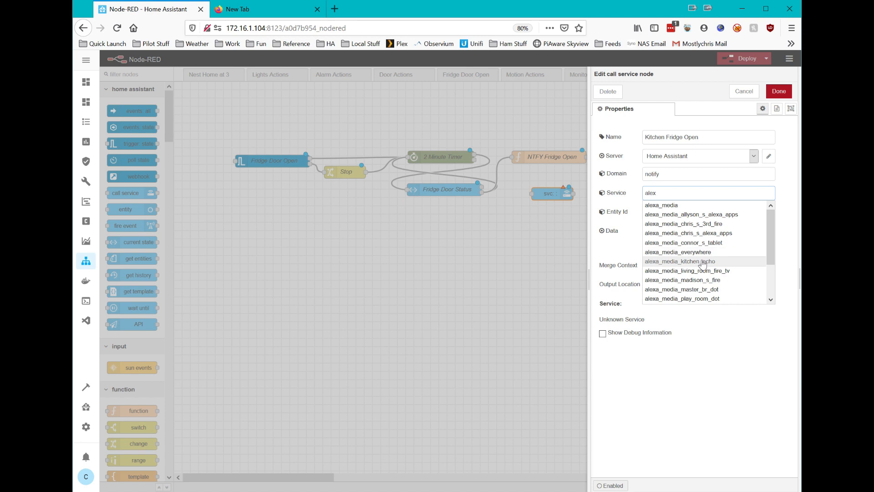
left_click(680, 261)
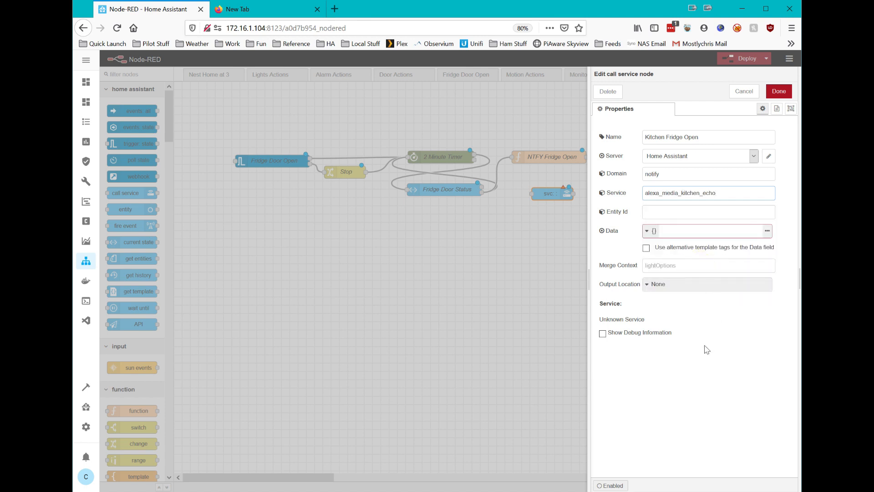
mouse_move(666, 354)
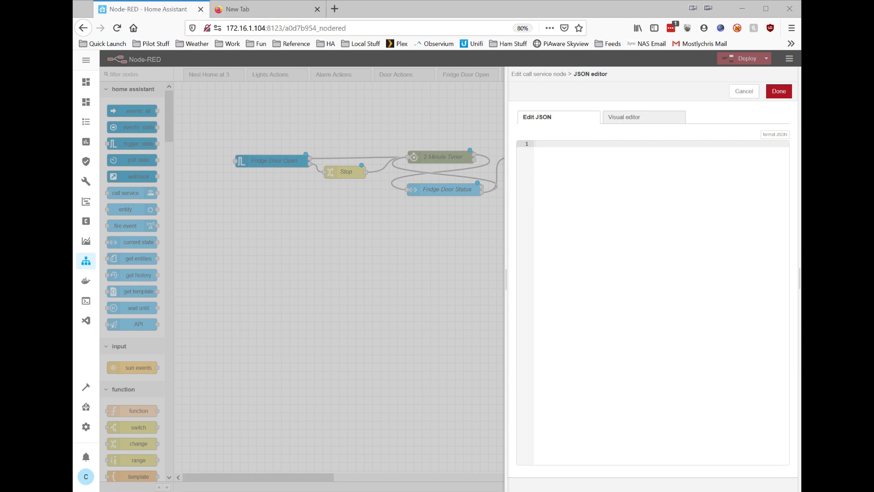
Set the node's JSON data to announce 'Fridge door open!' targeting alexa_media_kitchen_echo.
type("{\"message\": \"Fridge door open!\", \"data\": {\"type\": \"announce\"}, \"target\": [\"alexa_media_study_dot\", \"alexa_media_kitchen_echo\"]}")
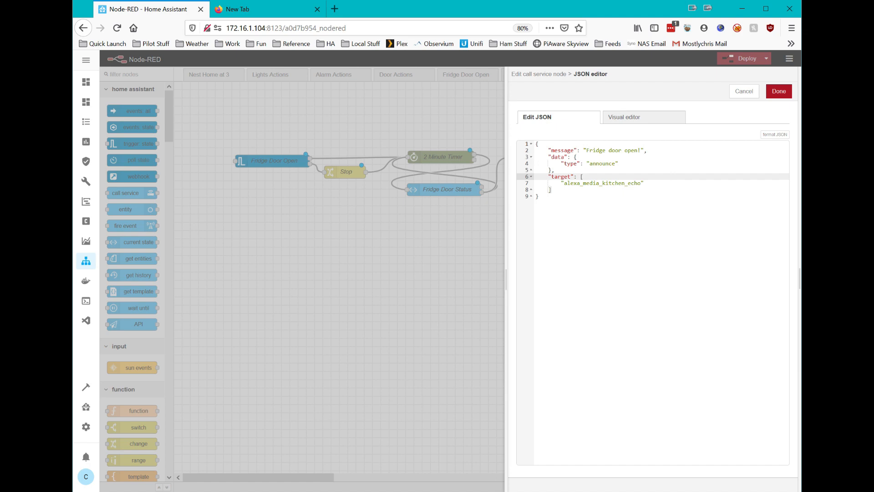
left_click(779, 91)
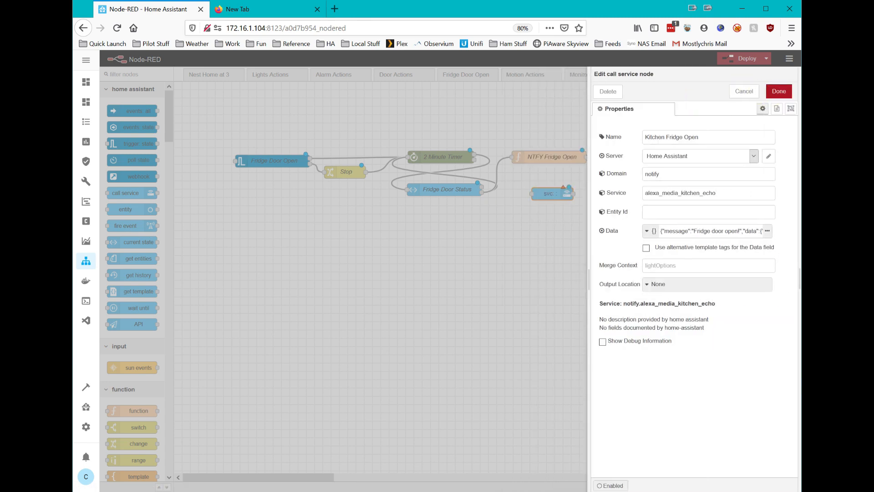
mouse_move(778, 313)
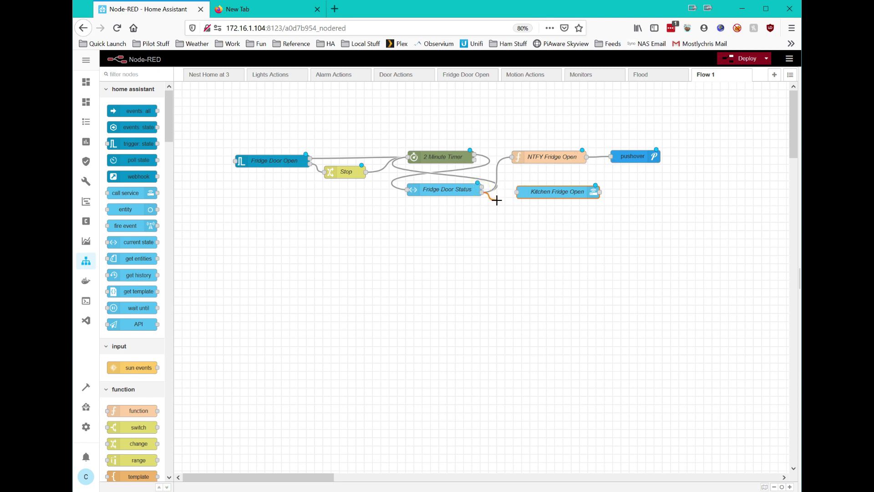
left_click_drag(479, 189, 516, 191)
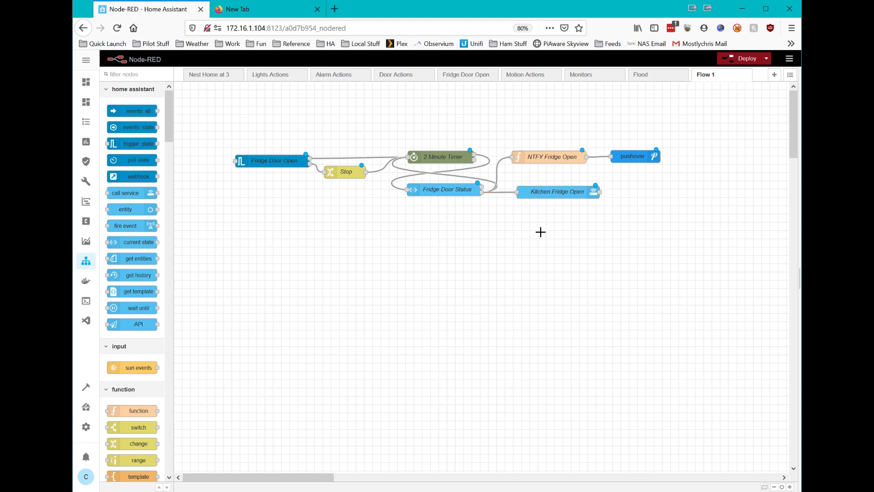
mouse_move(449, 324)
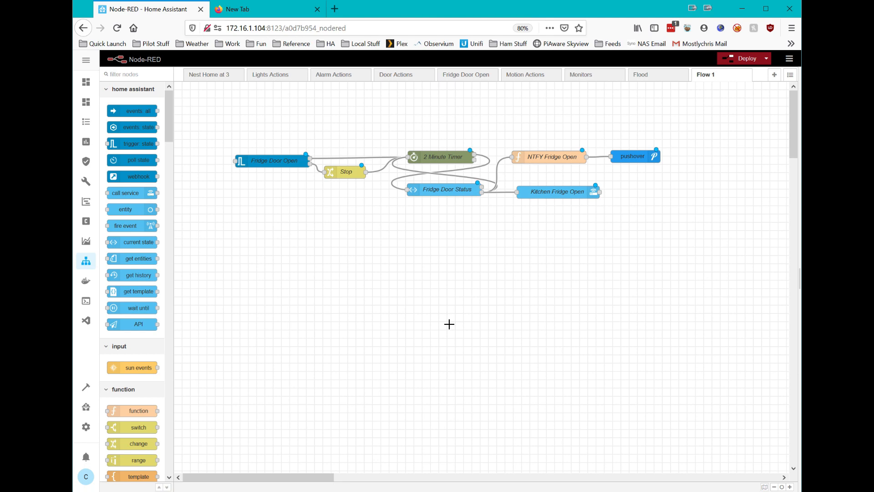
mouse_move(438, 318)
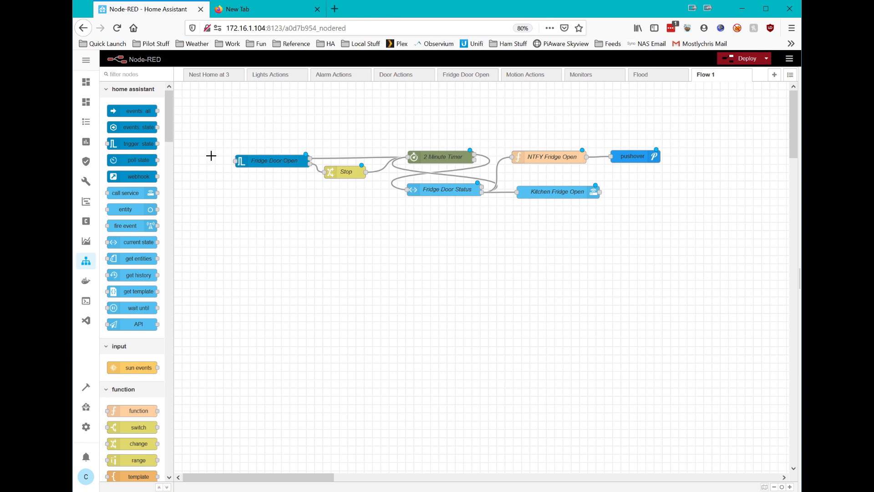
mouse_move(272, 161)
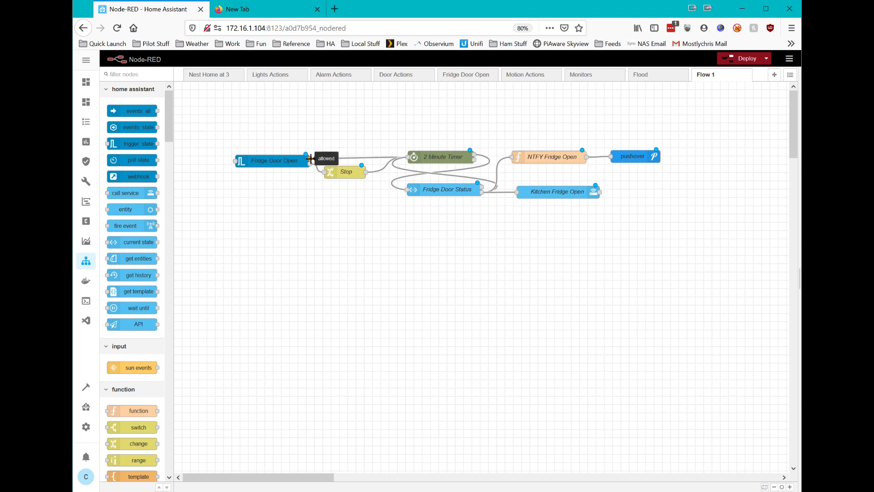
mouse_move(409, 156)
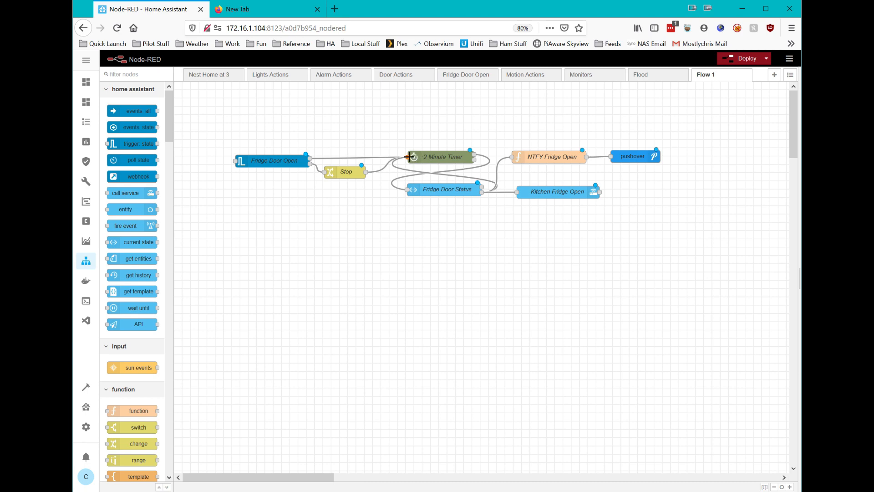
mouse_move(458, 157)
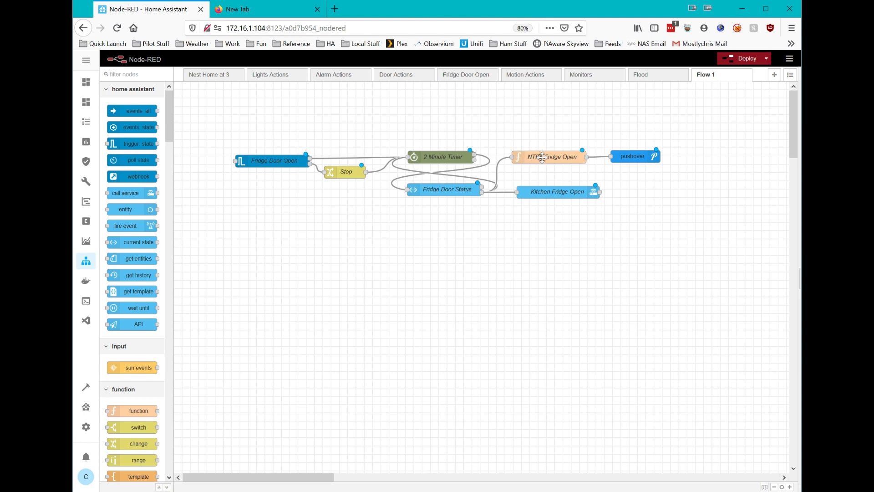
mouse_move(629, 156)
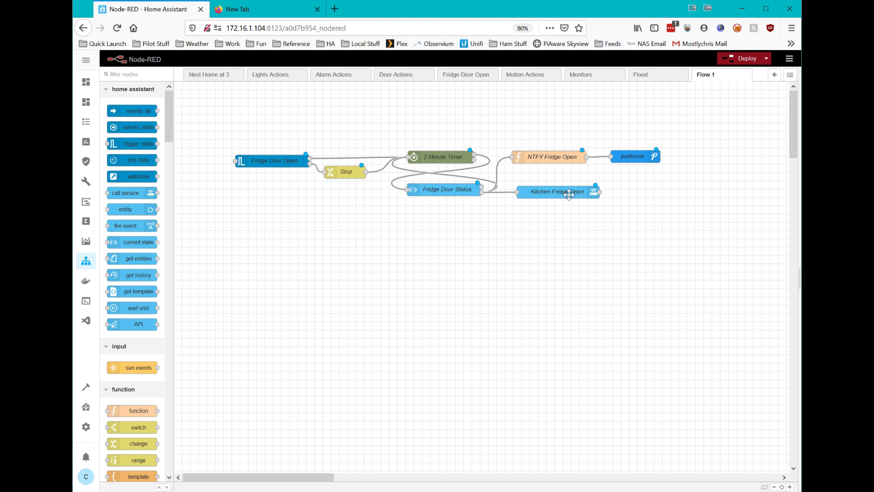
mouse_move(551, 195)
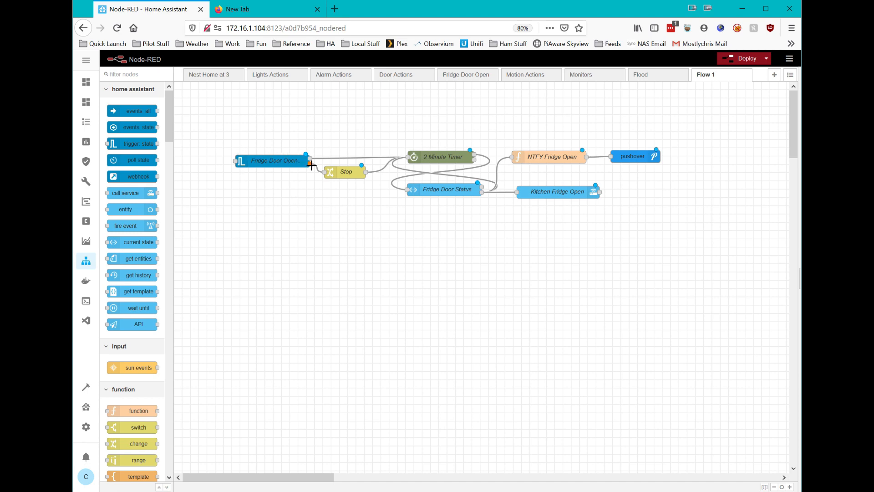
mouse_move(309, 164)
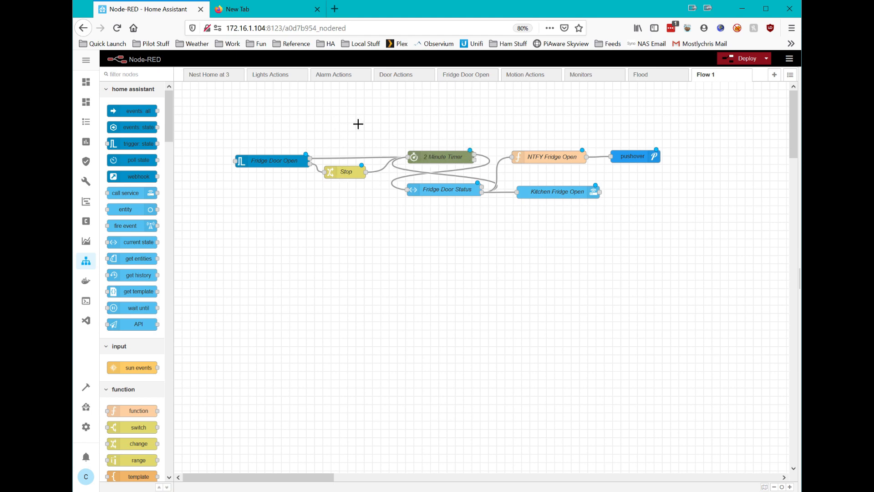
mouse_move(450, 157)
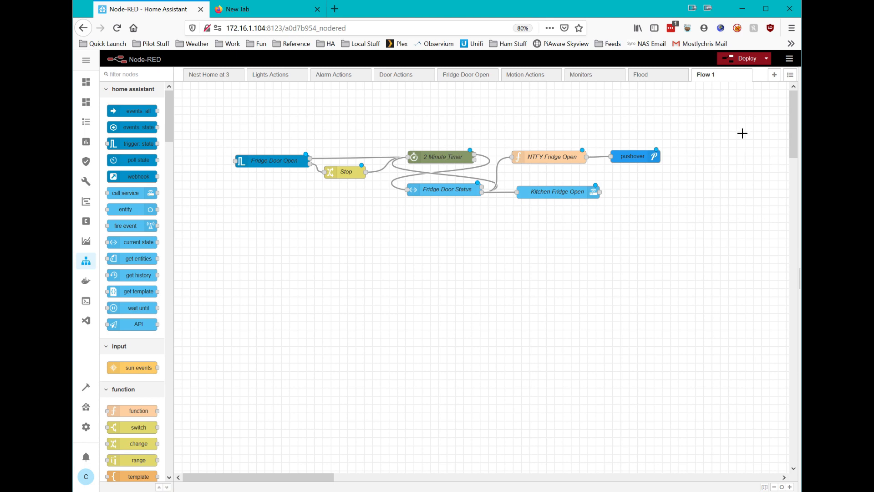
mouse_move(740, 83)
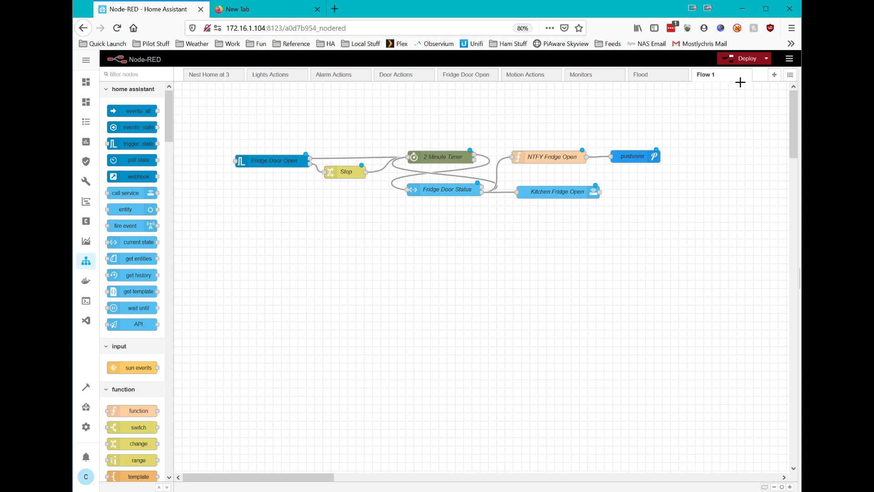
Deploy the fridge-door alert flow.
left_click(744, 58)
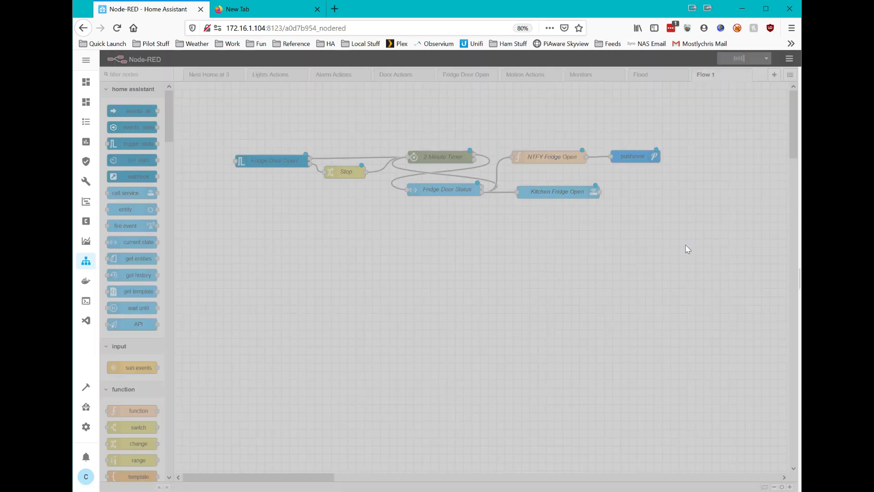
left_click(739, 58)
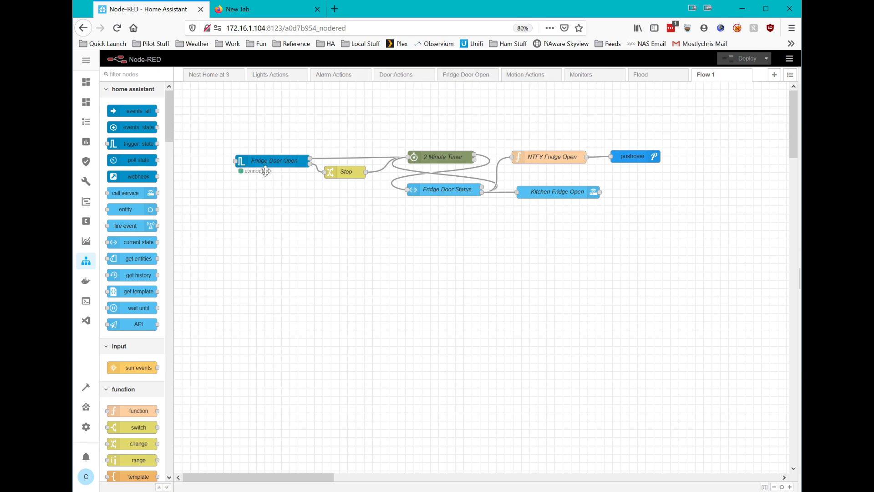
mouse_move(265, 194)
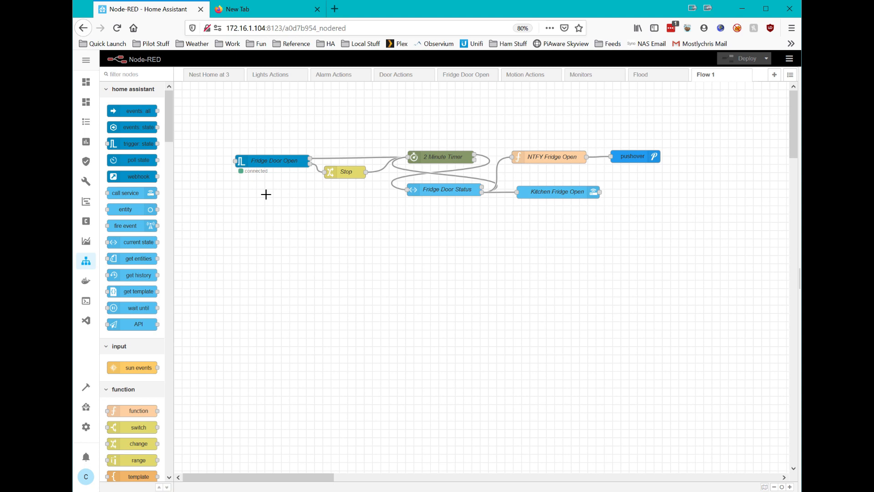
mouse_move(496, 236)
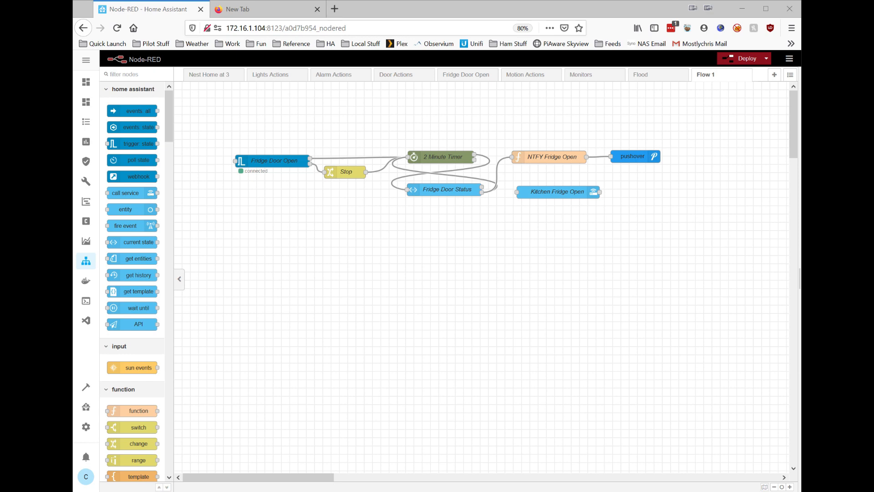
mouse_move(143, 98)
type("inject")
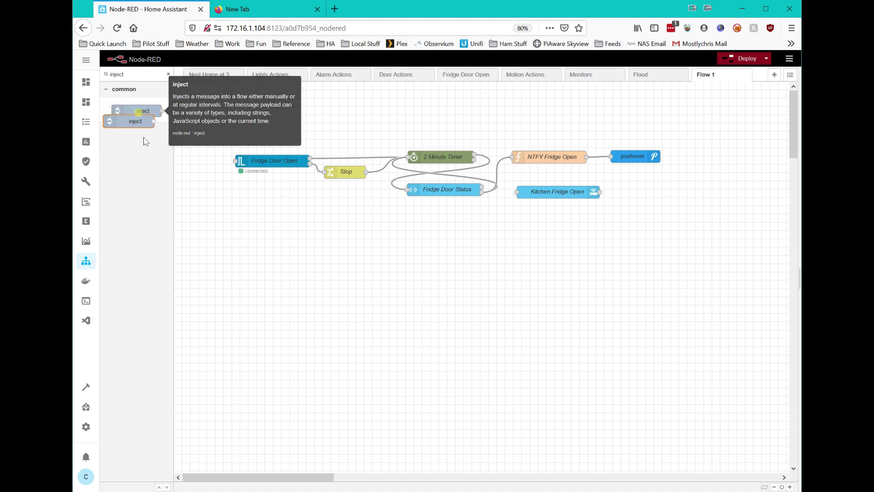
Add a timestamp inject node wired to 2 Minute Timer, deploy, and fire a test message.
left_click_drag(135, 121, 322, 221)
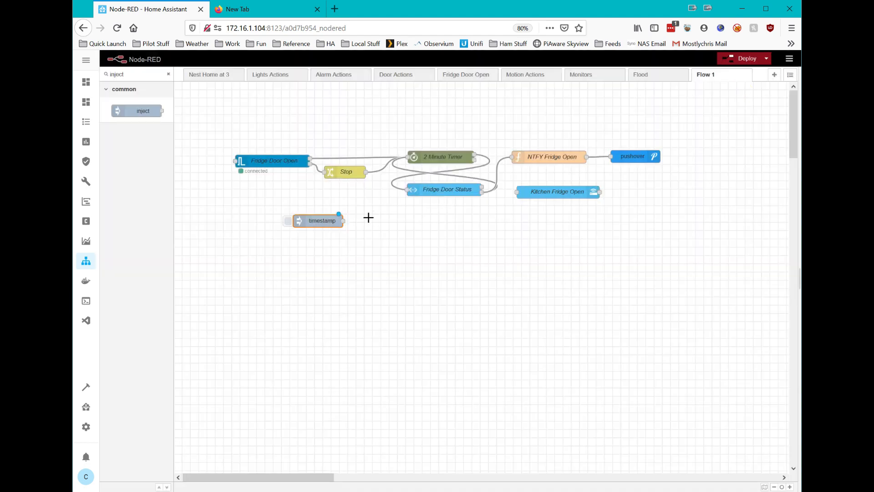
left_click_drag(342, 220, 407, 156)
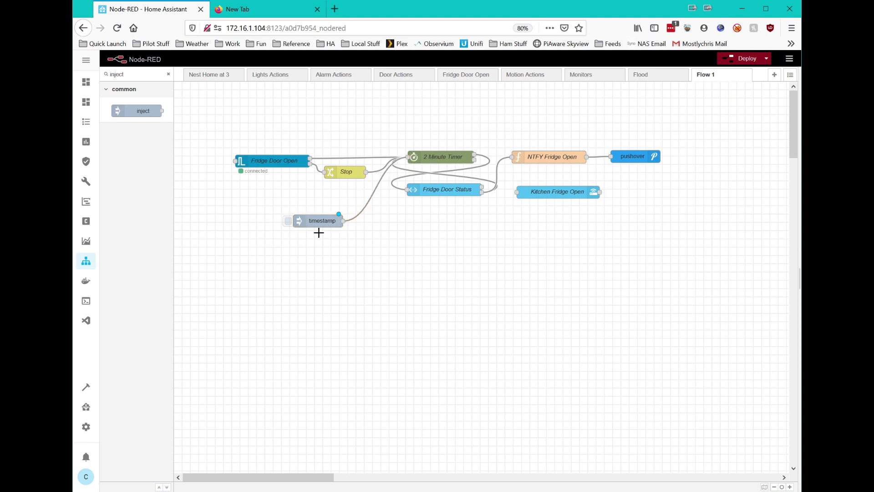
left_click(742, 58)
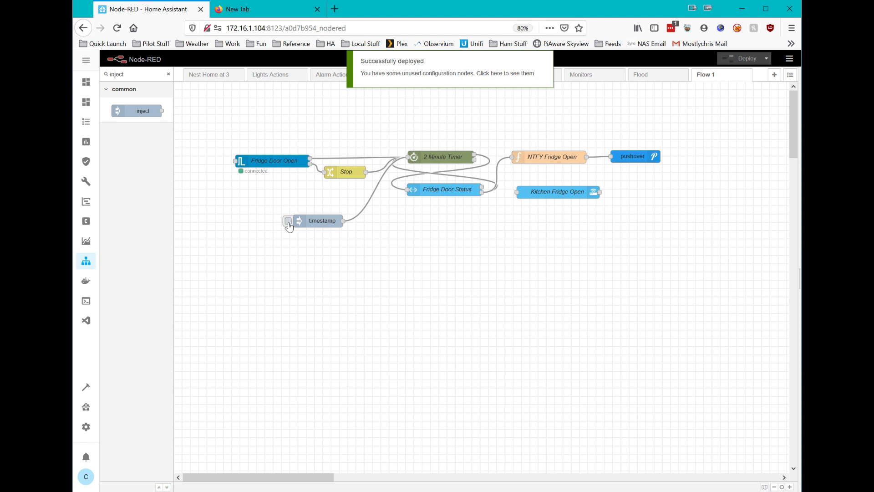
left_click(288, 221)
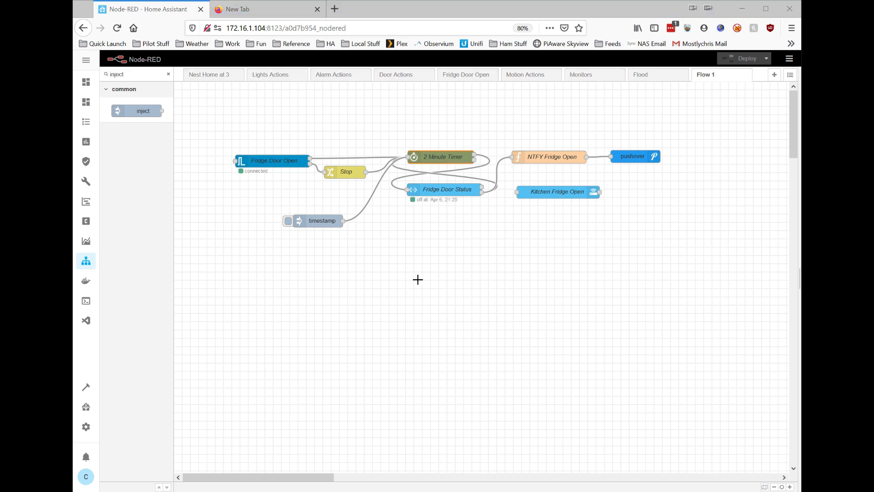
mouse_move(402, 259)
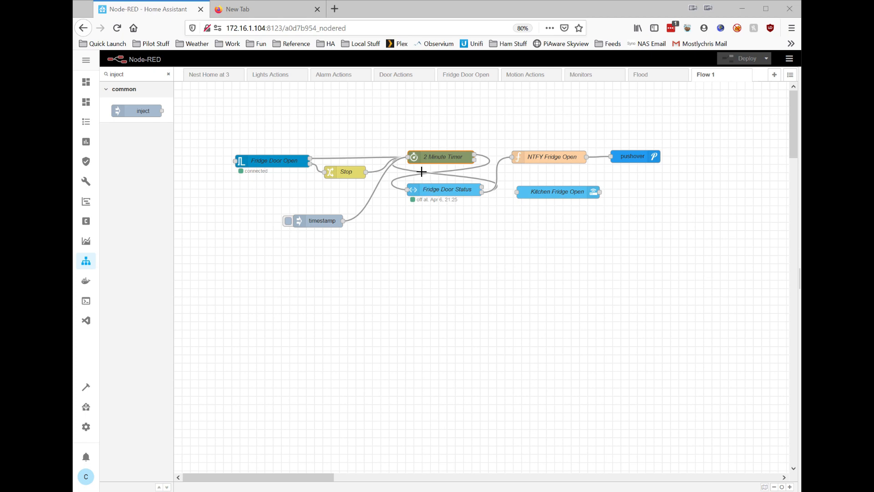
mouse_move(436, 164)
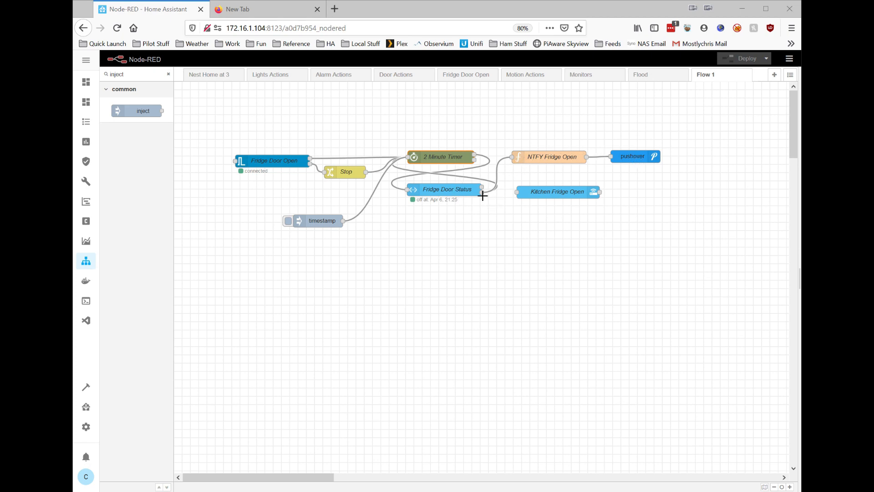
Rewire Fridge Door Status to Kitchen Fridge Open and select the timestamp test node.
left_click_drag(478, 192, 515, 192)
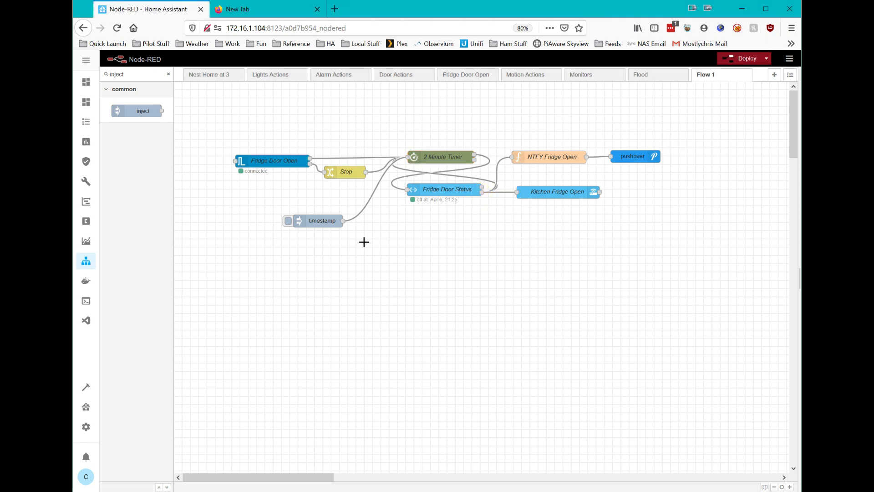
left_click(322, 220)
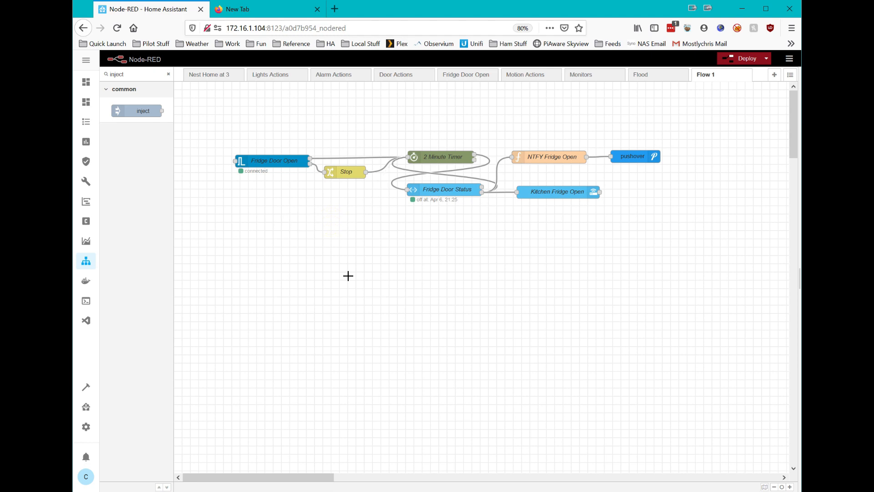
mouse_move(745, 64)
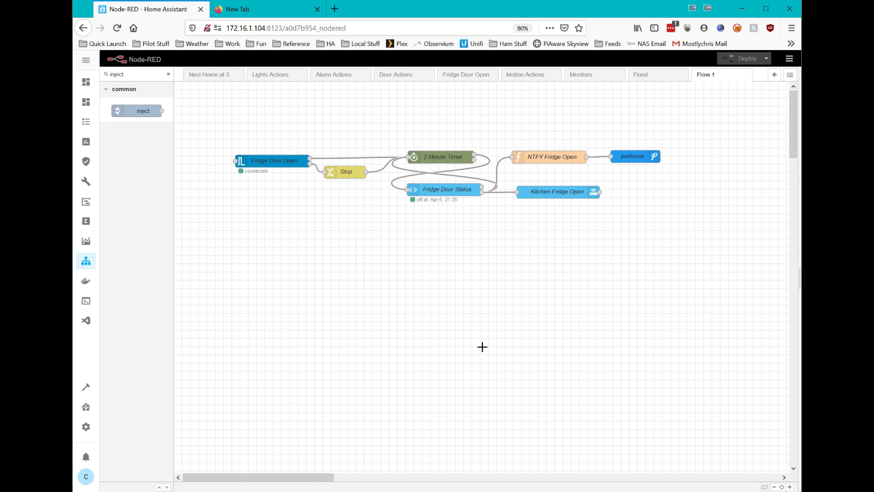
mouse_move(451, 348)
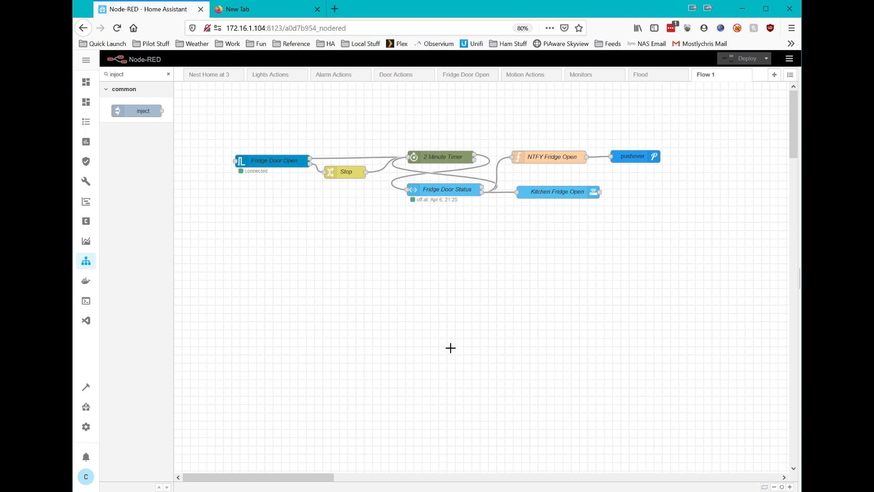
mouse_move(343, 352)
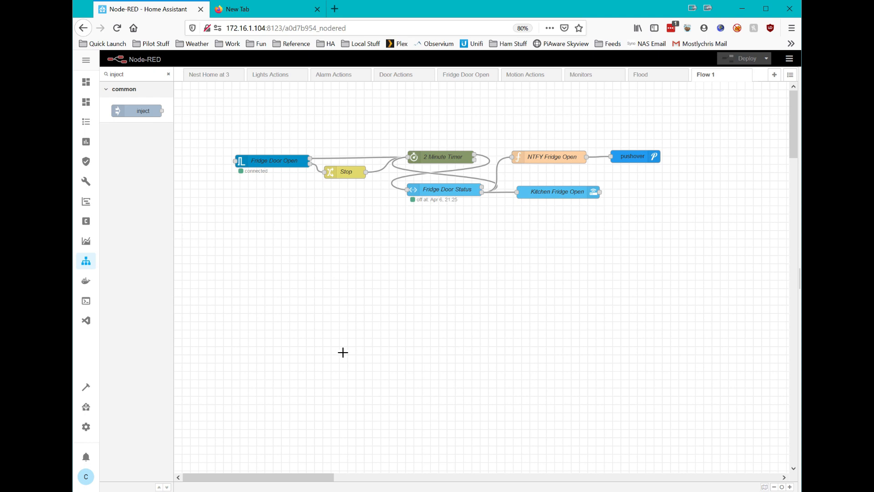
mouse_move(297, 360)
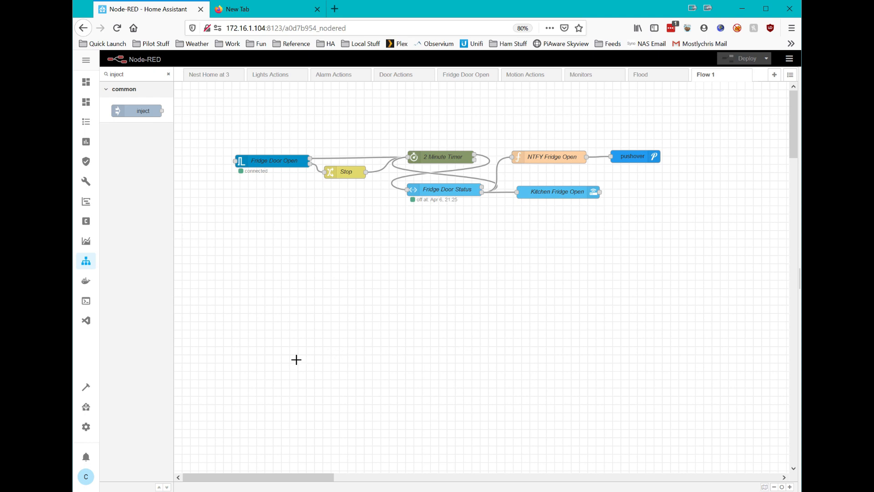